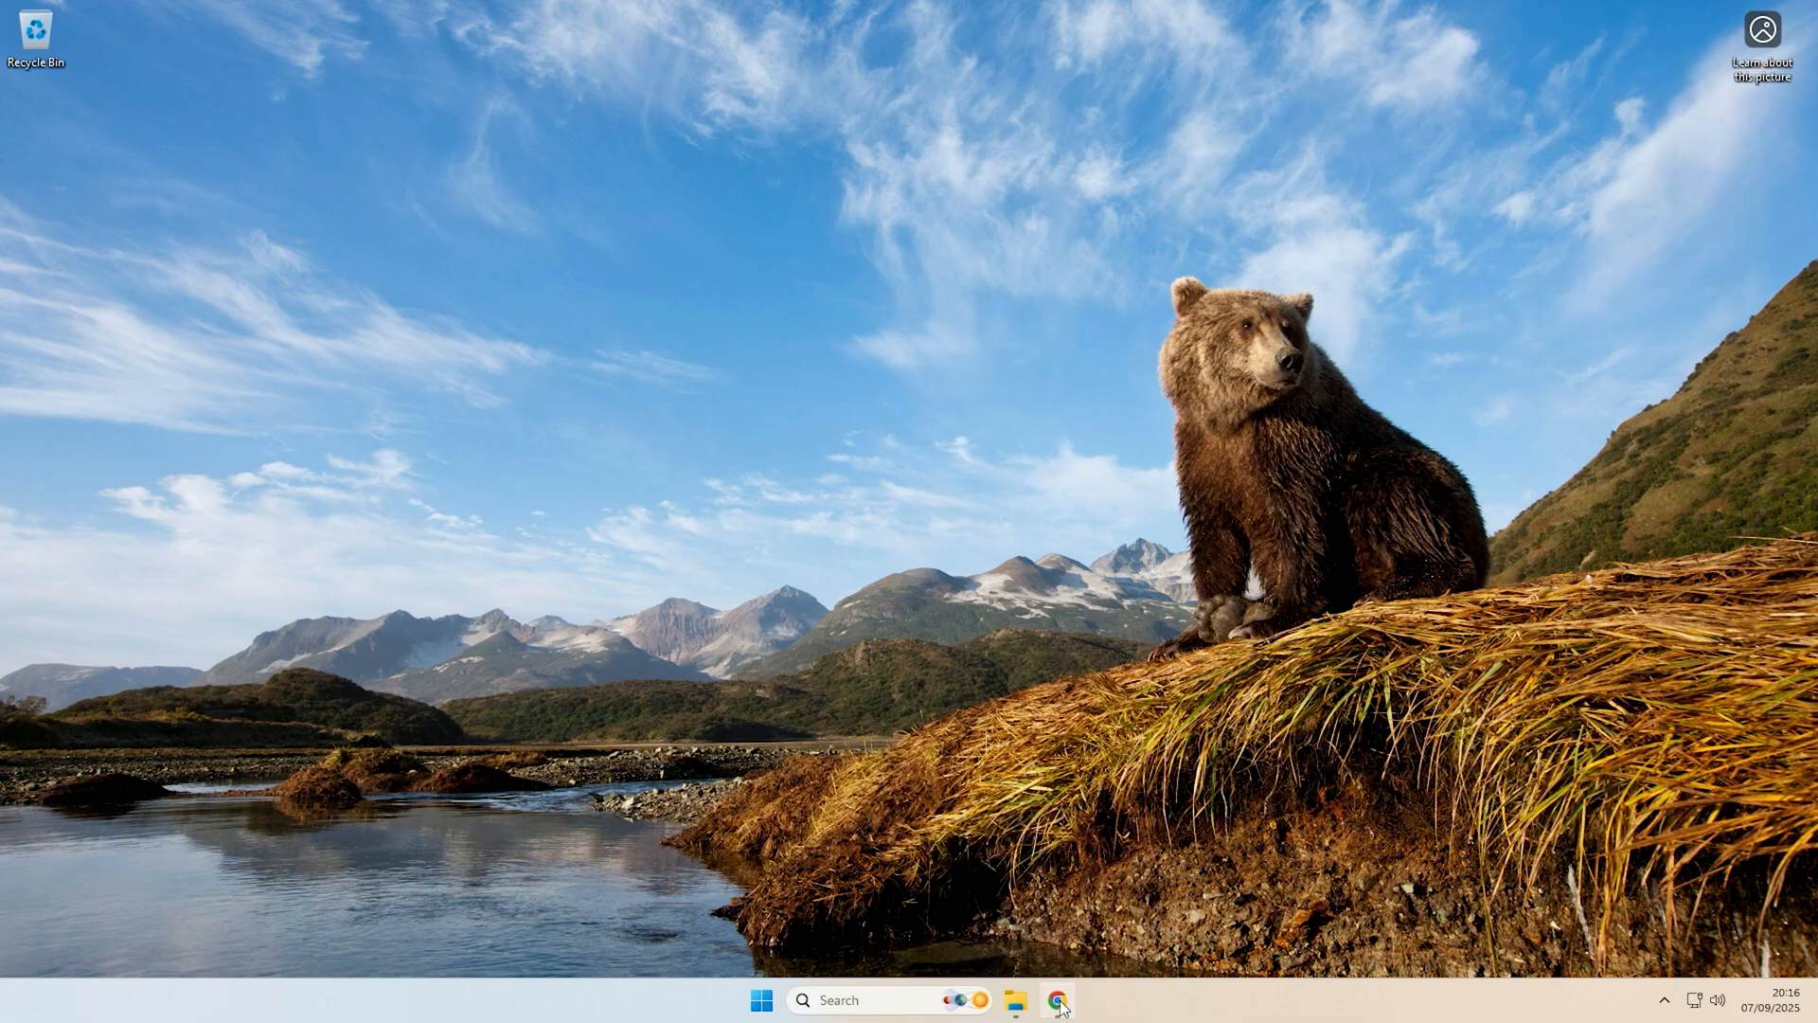
- Show the York Route map in Chrome, briefly checking the Draw a line choices
click(1055, 999)
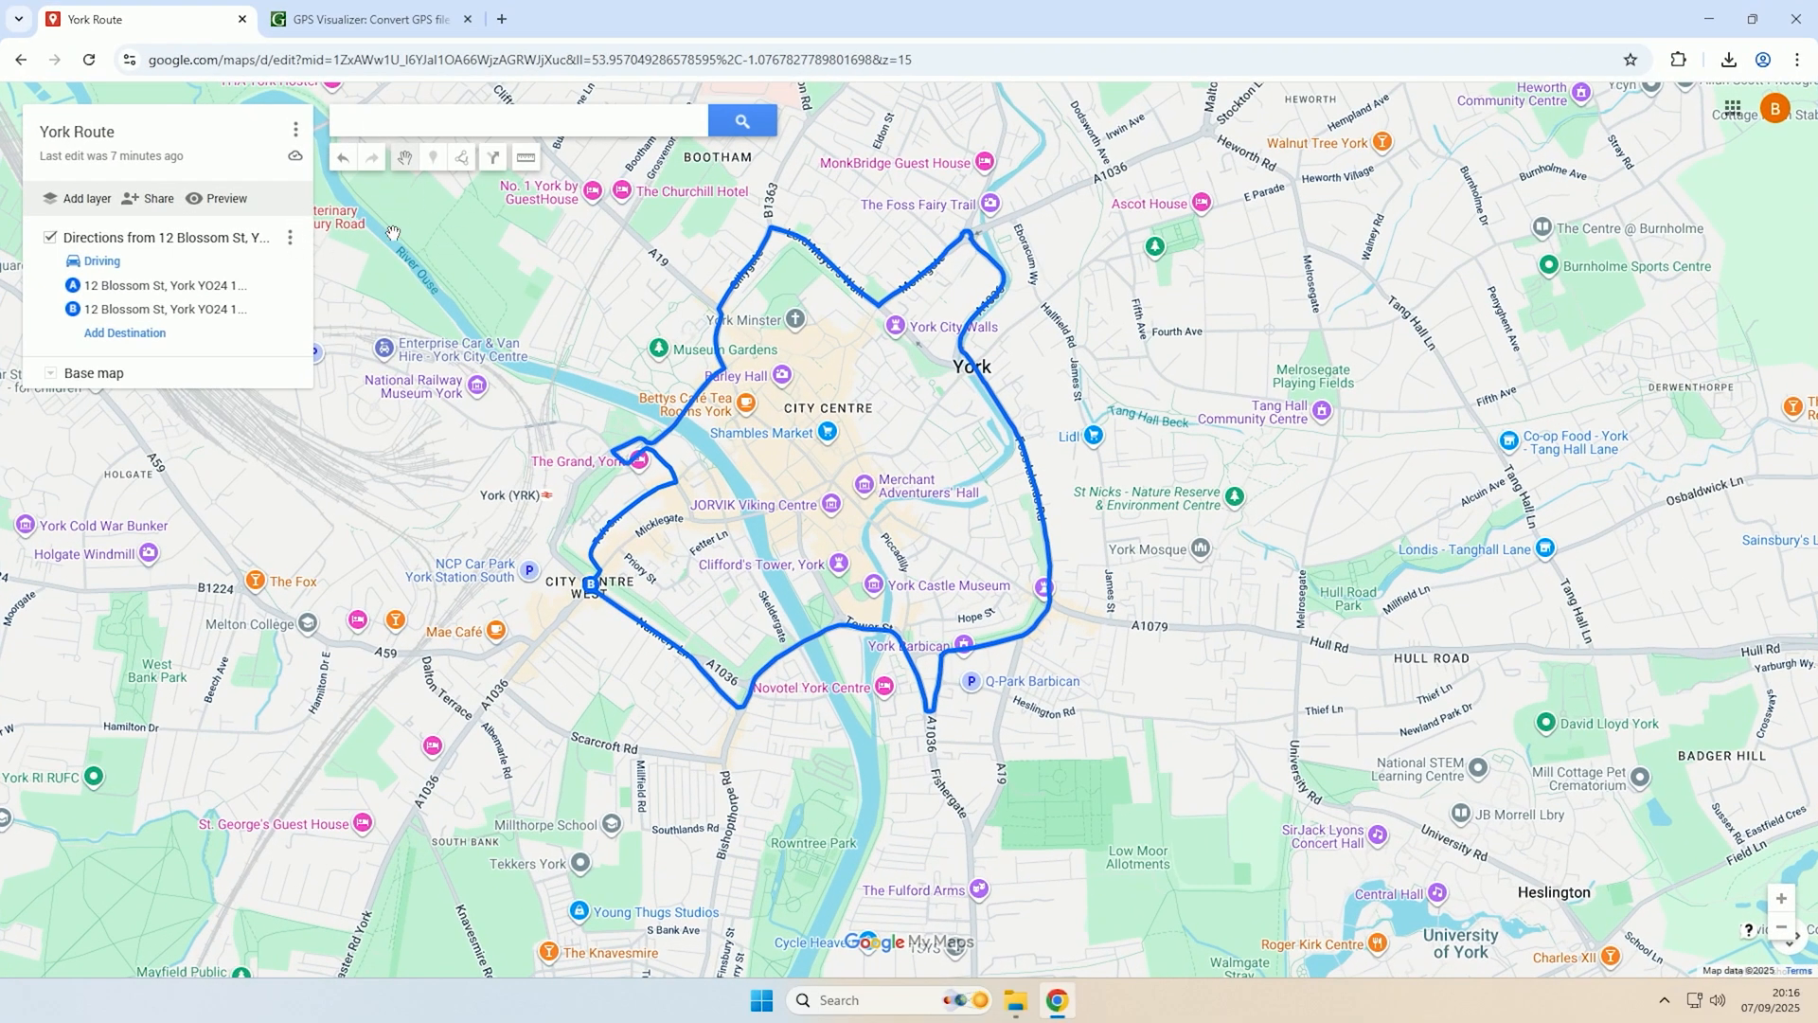
mouse_move(633, 389)
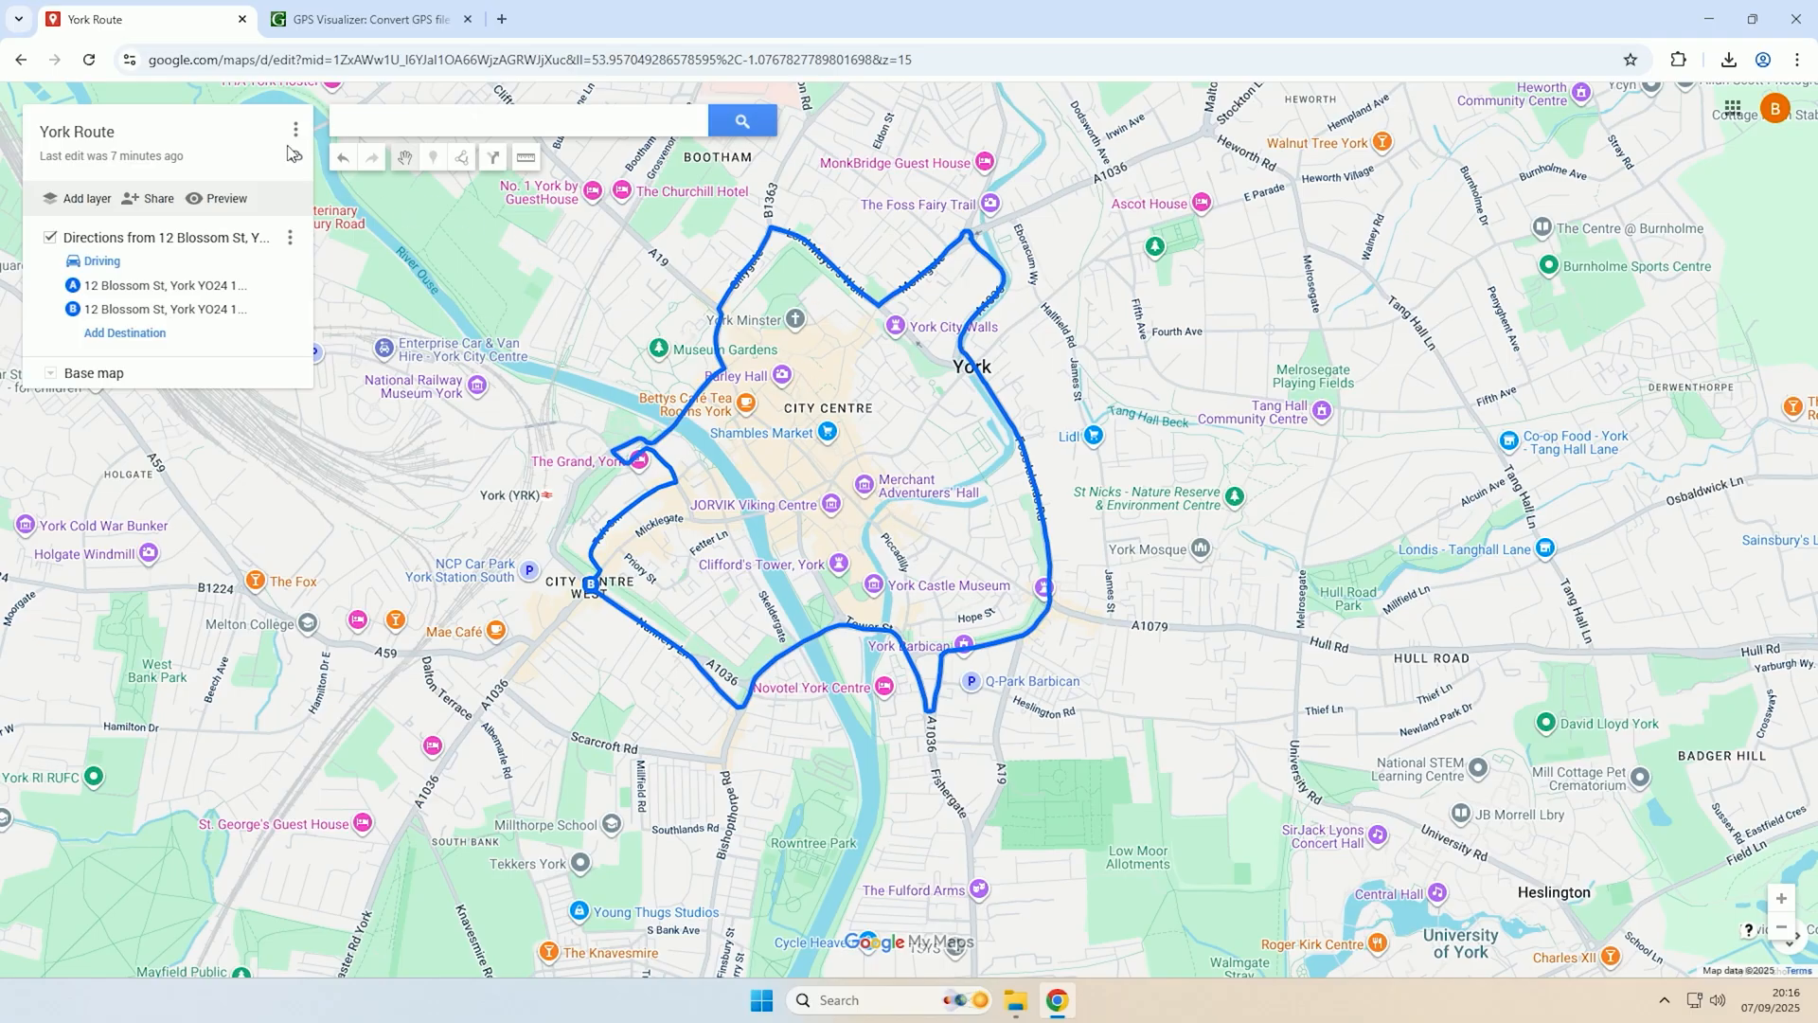
click(462, 157)
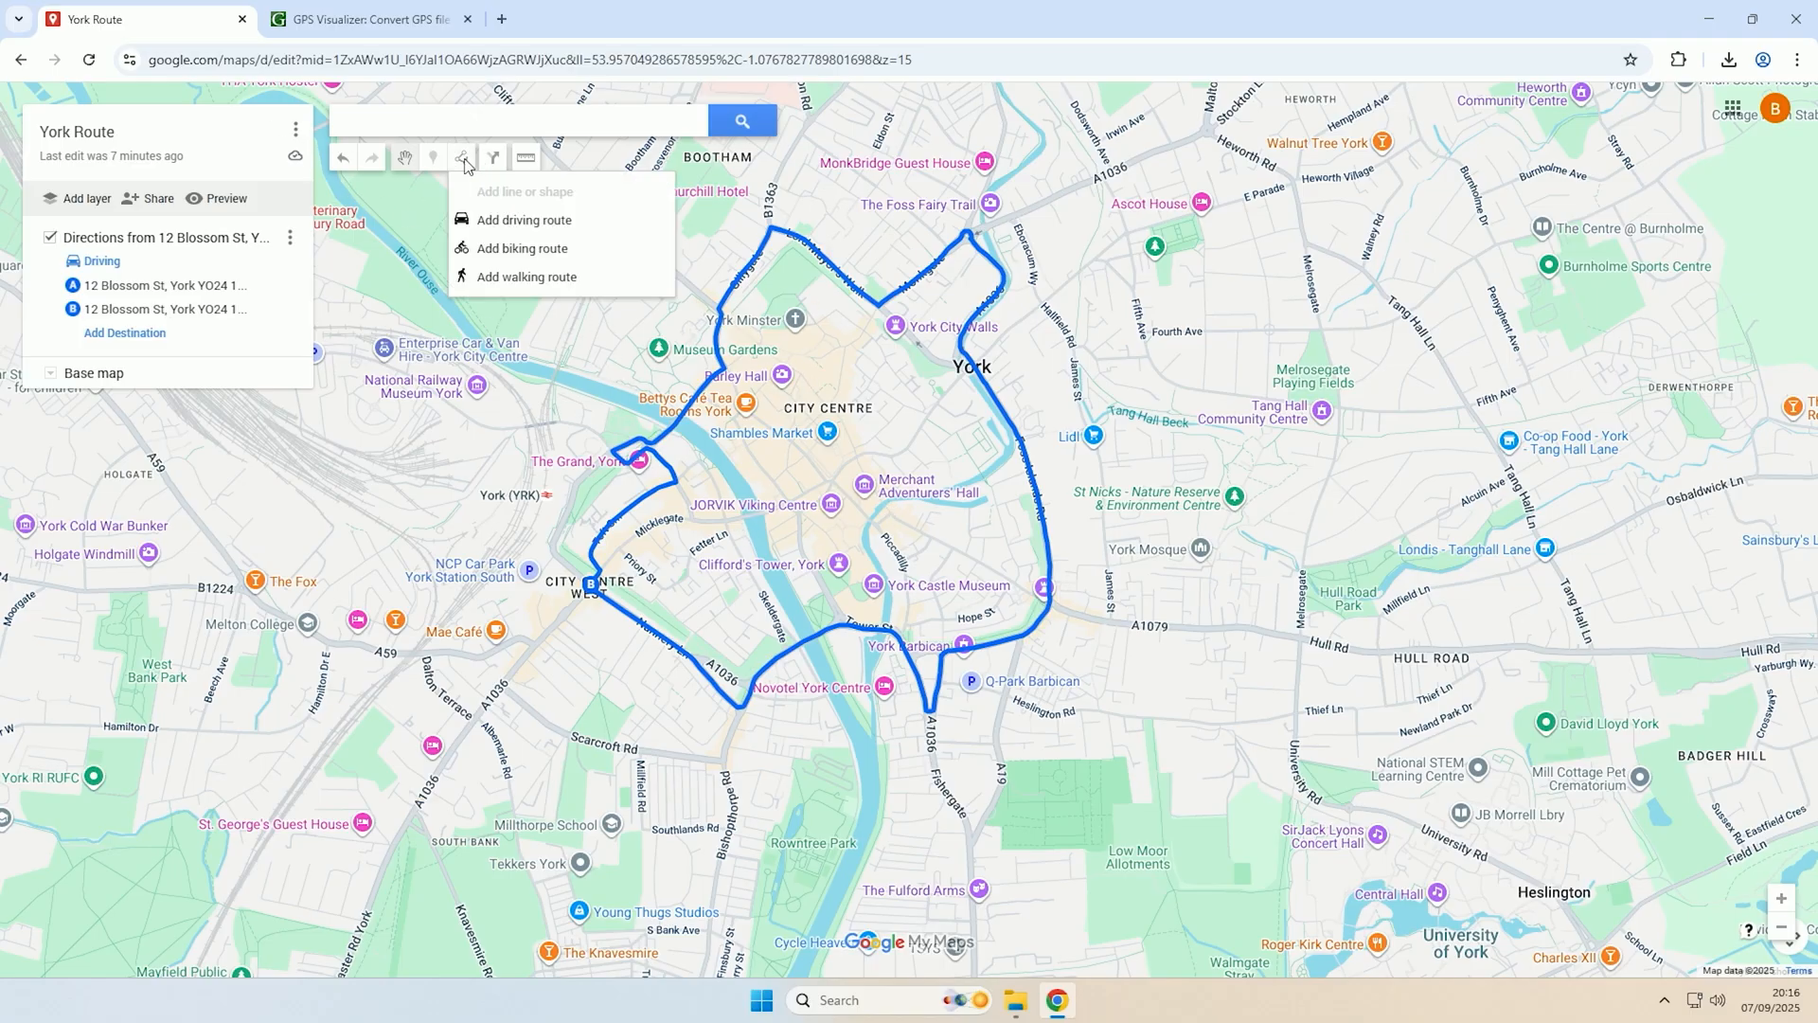
click(462, 157)
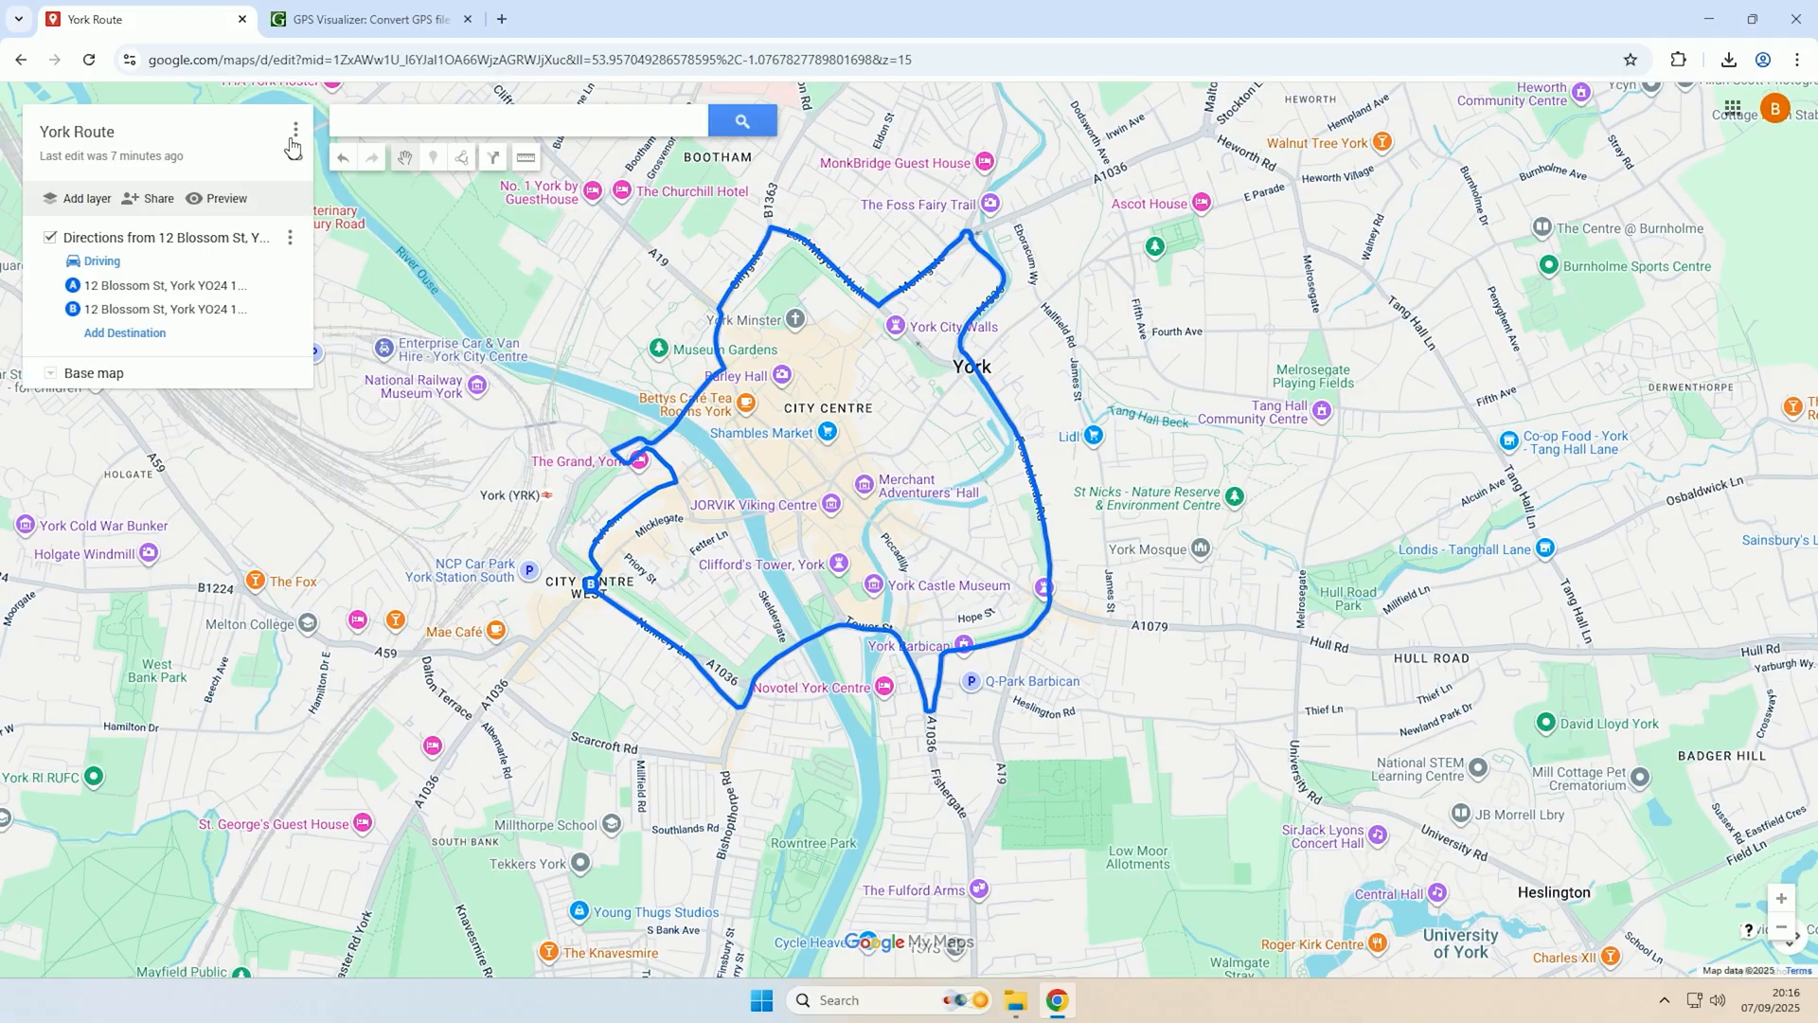
- Export the Directions layer via Export to KML/KMZ, ticked as plain KML, and download it
click(295, 129)
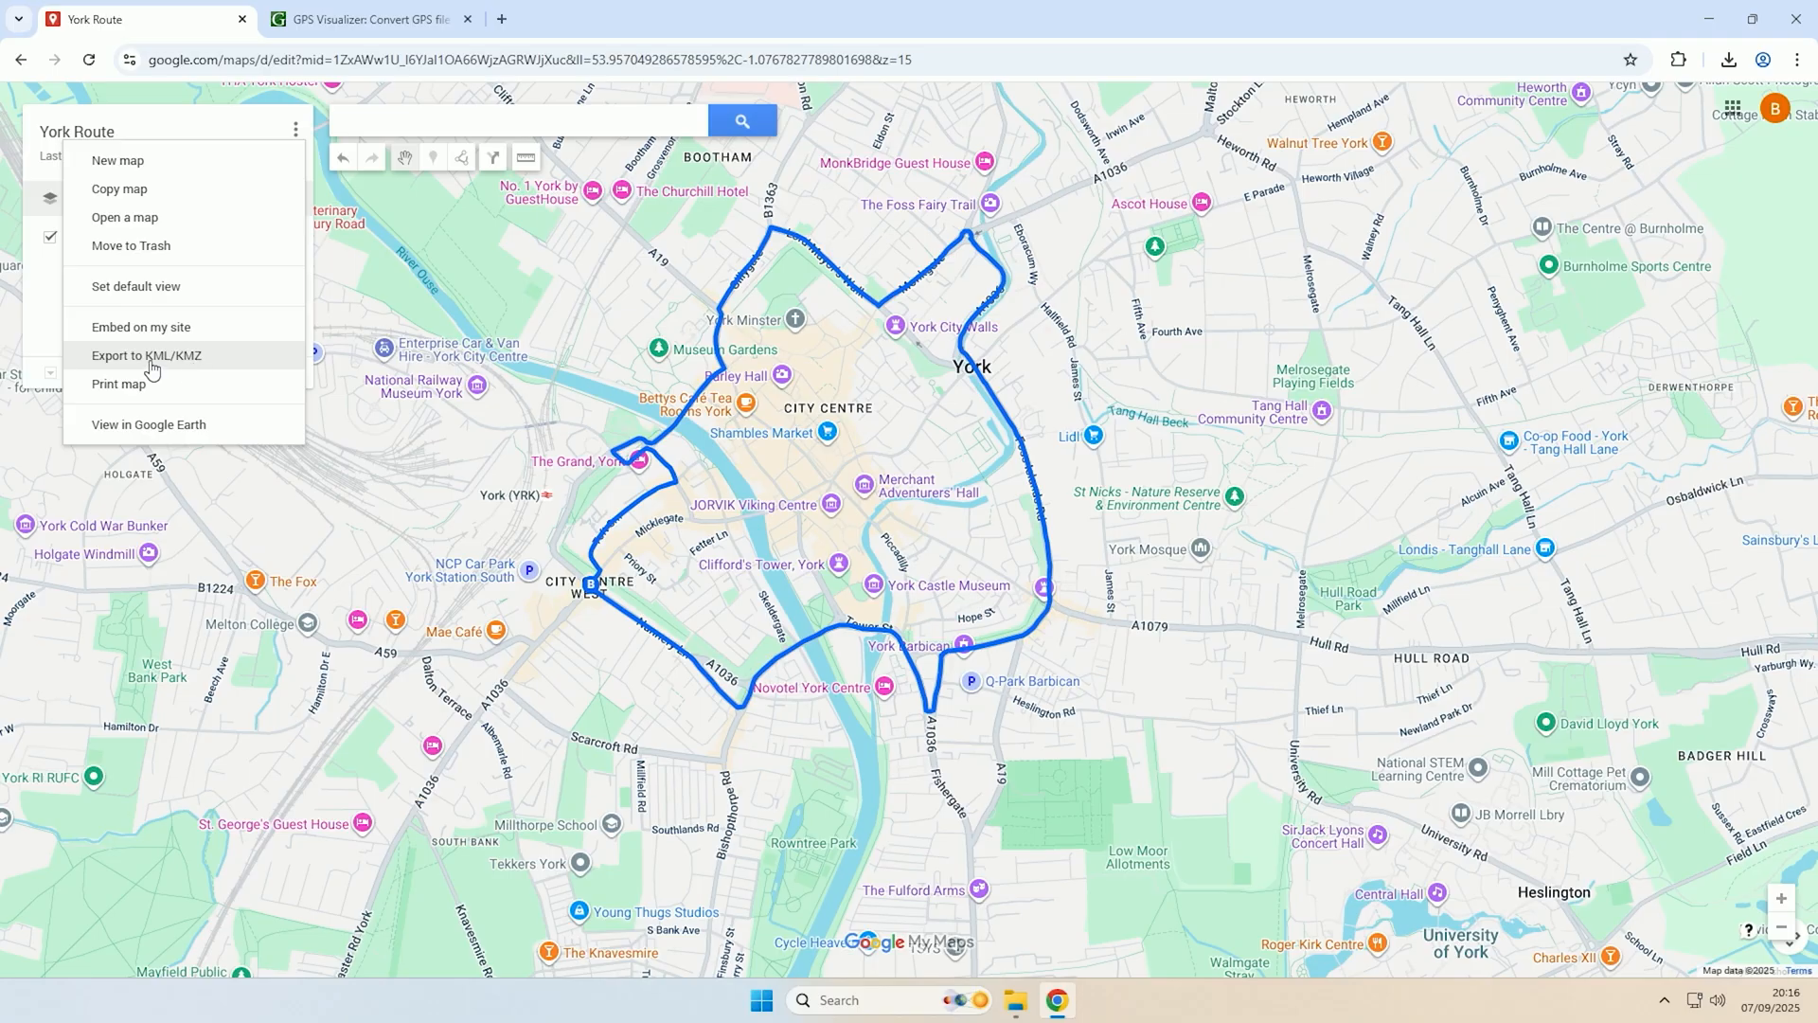
click(146, 356)
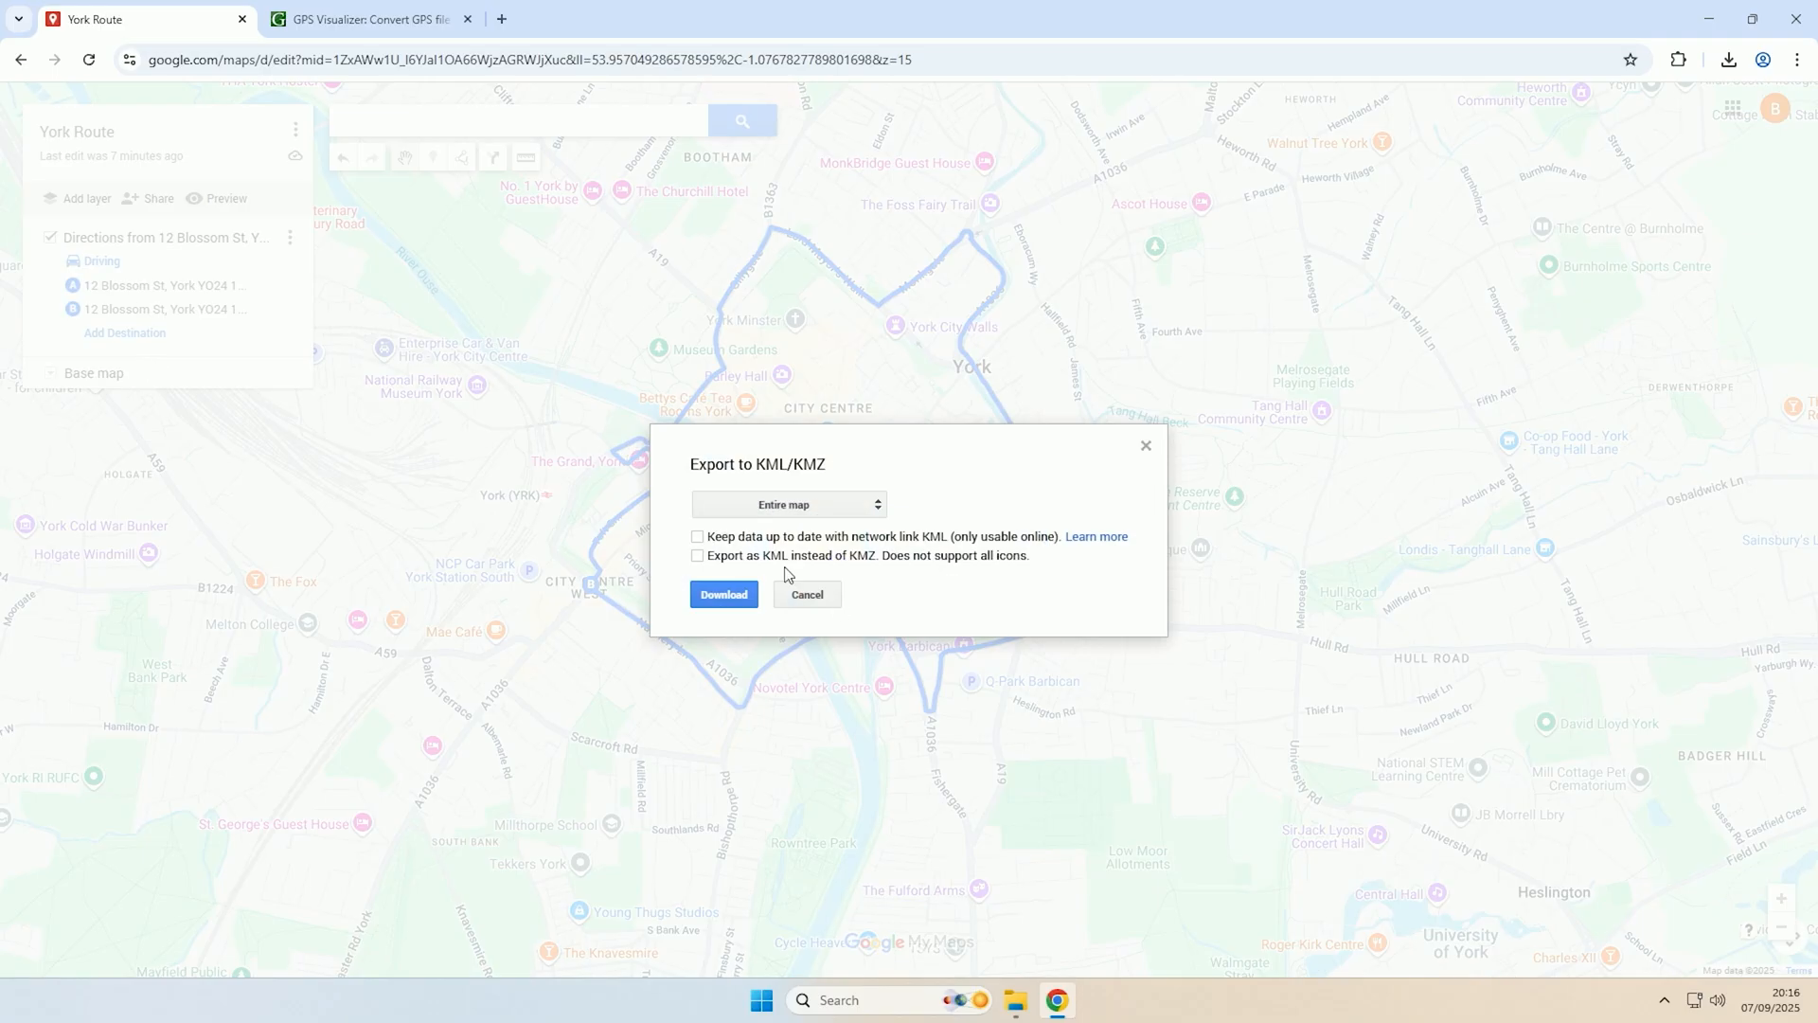
click(788, 504)
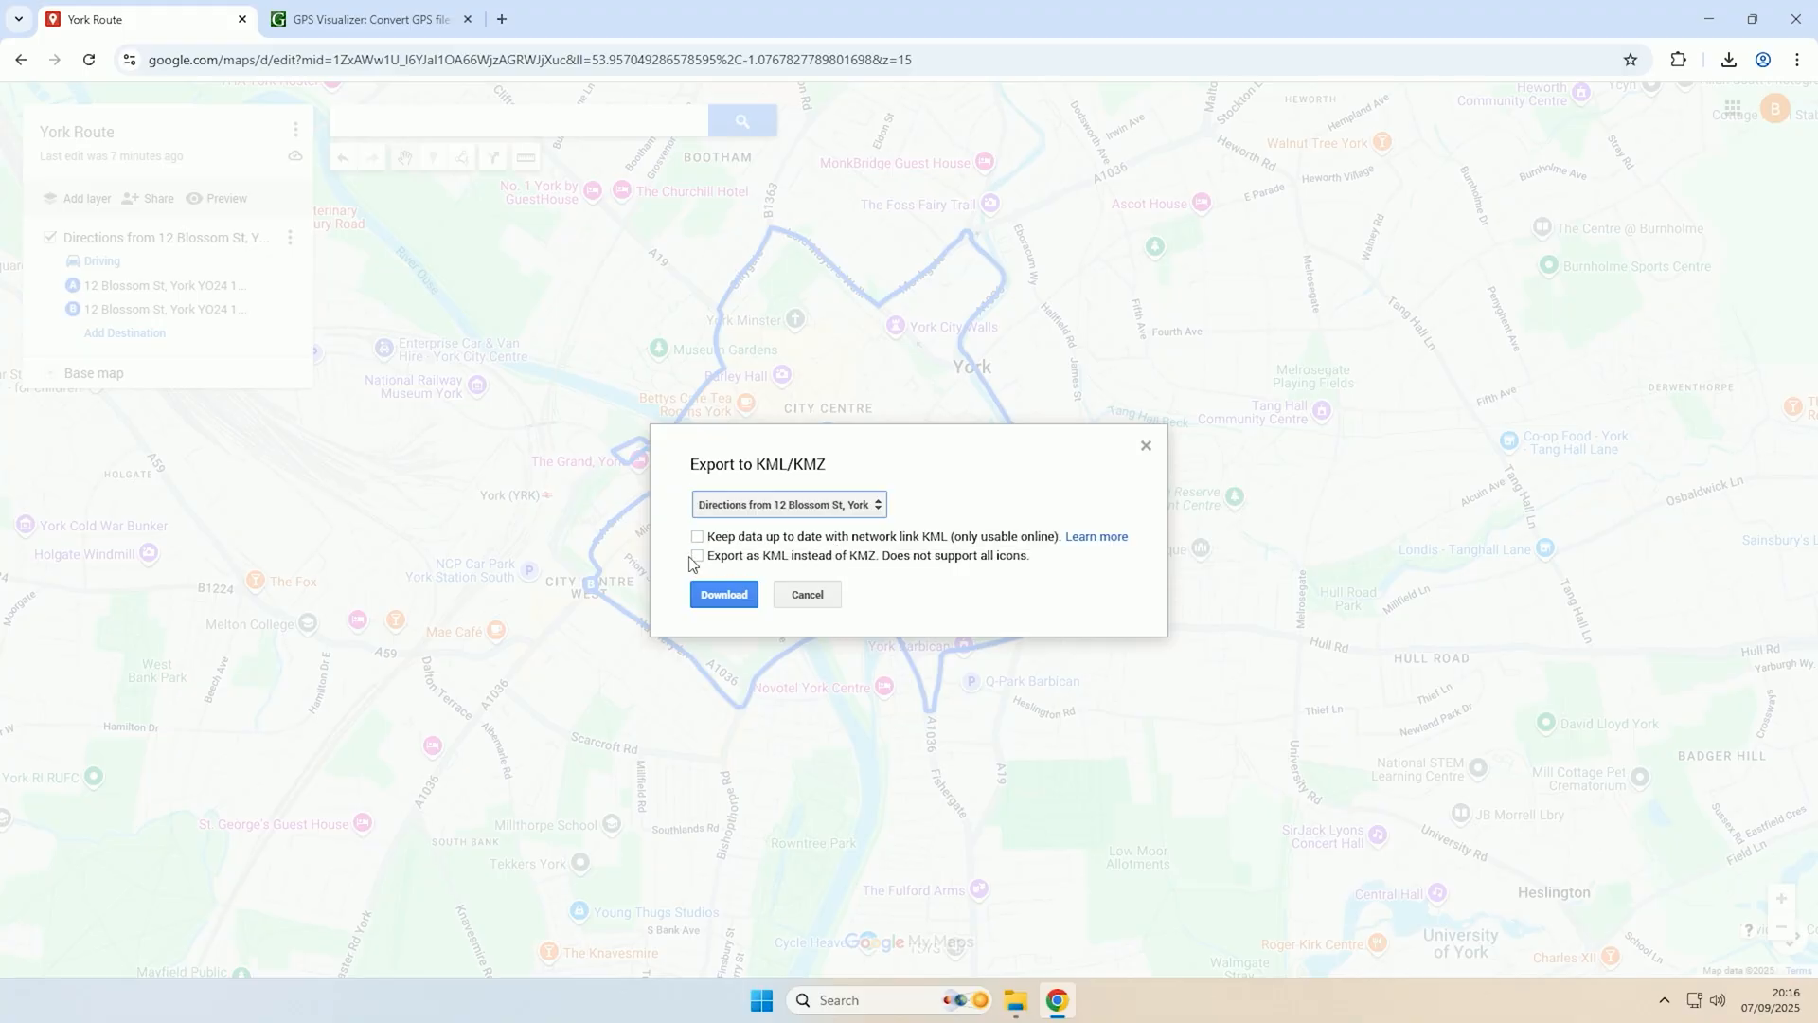
click(697, 555)
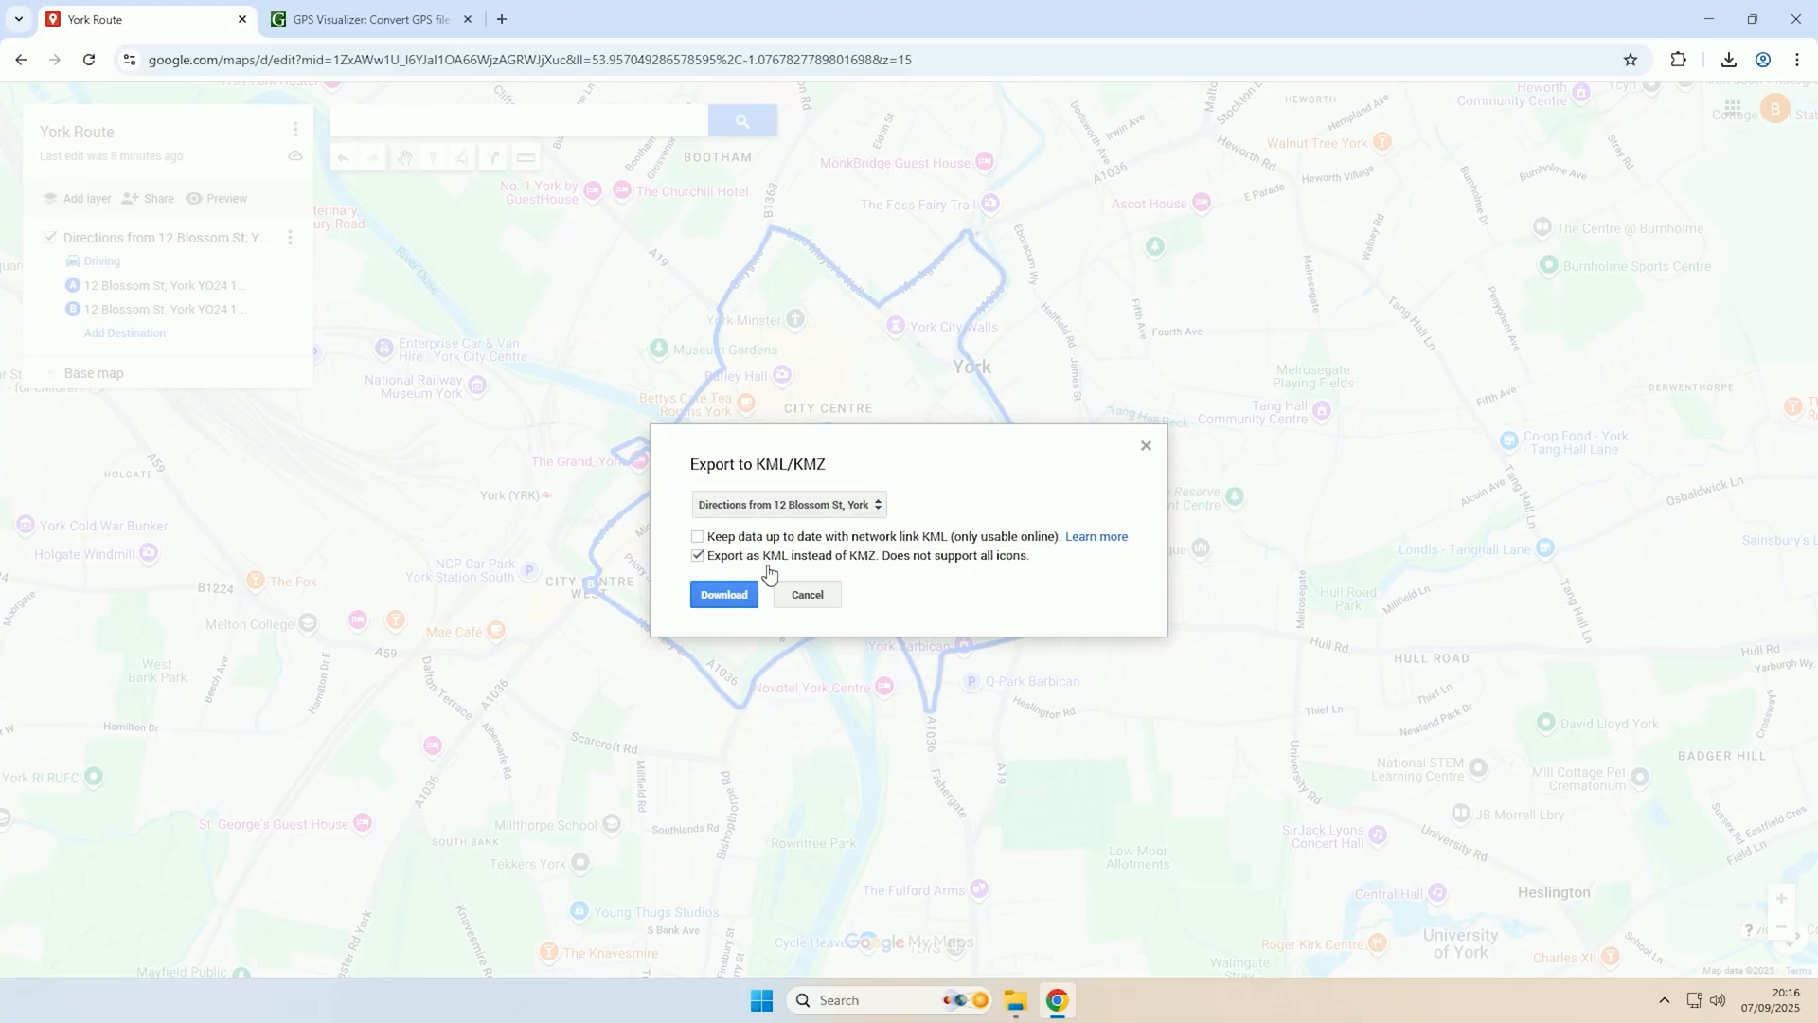
mouse_move(1002, 576)
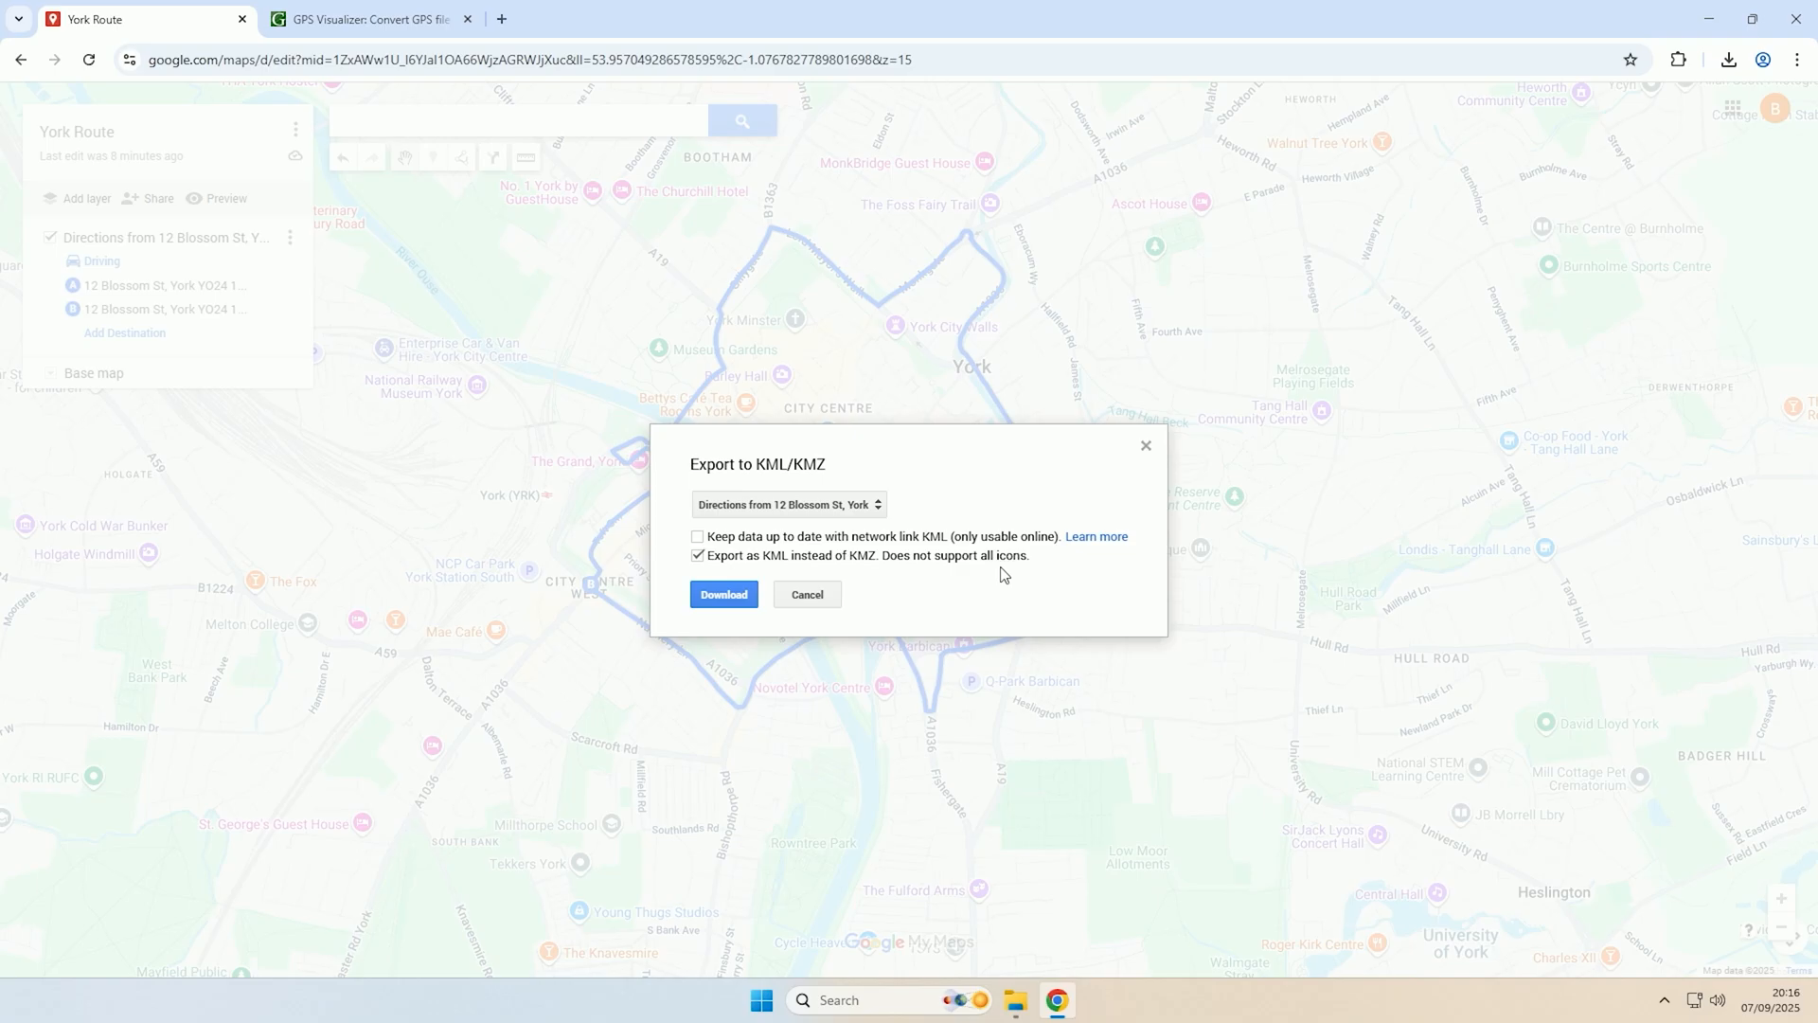
click(722, 593)
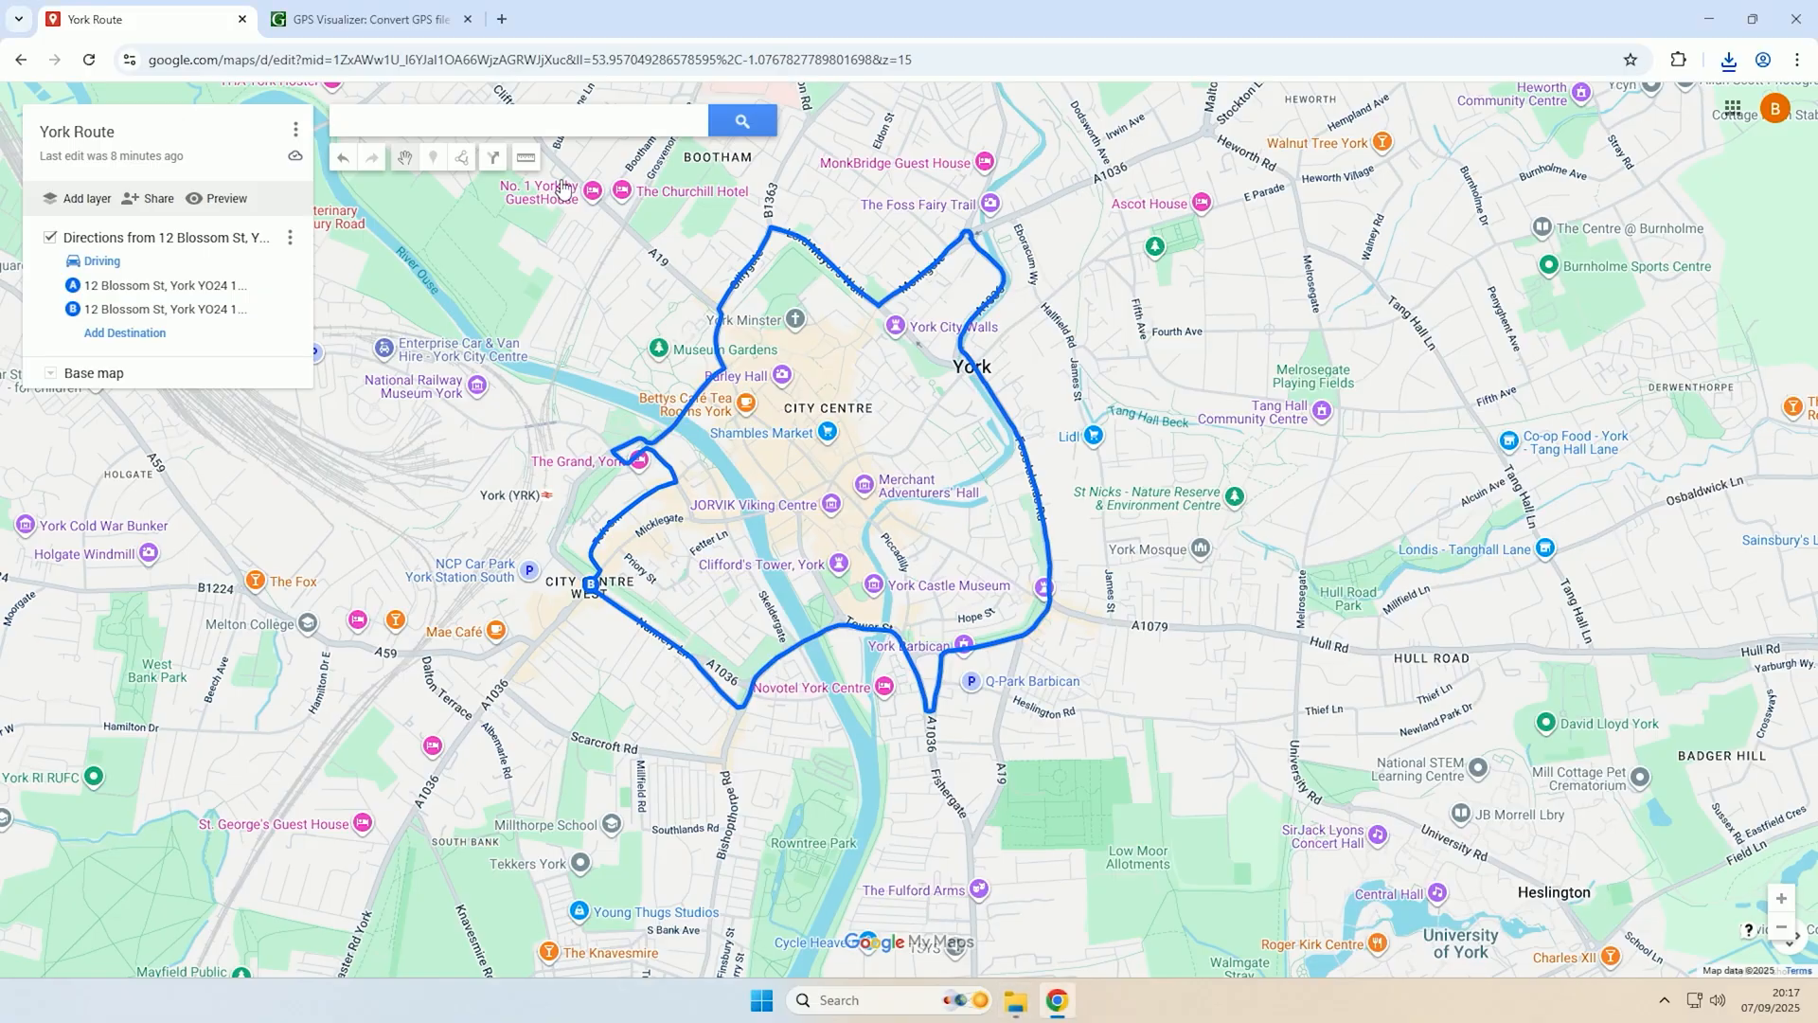
- Load the downloaded Directions KML as File #1 on GPS Visualizer's conversion form
click(371, 19)
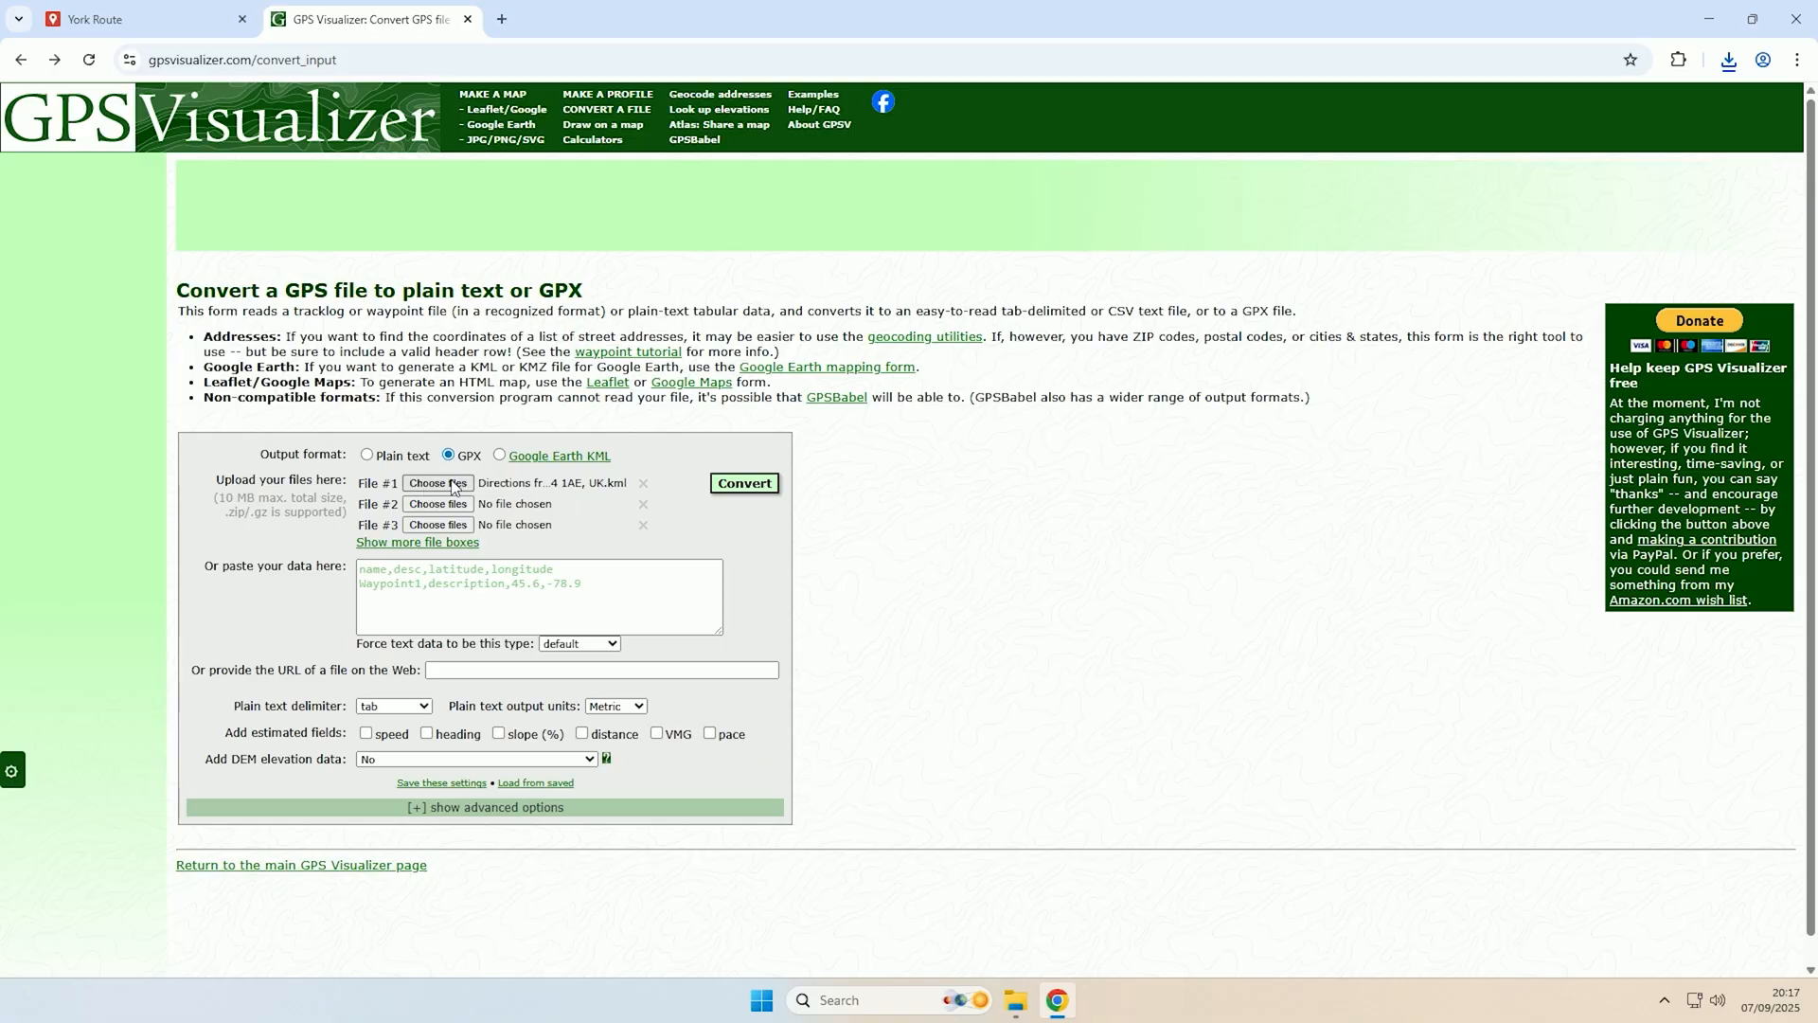
click(438, 483)
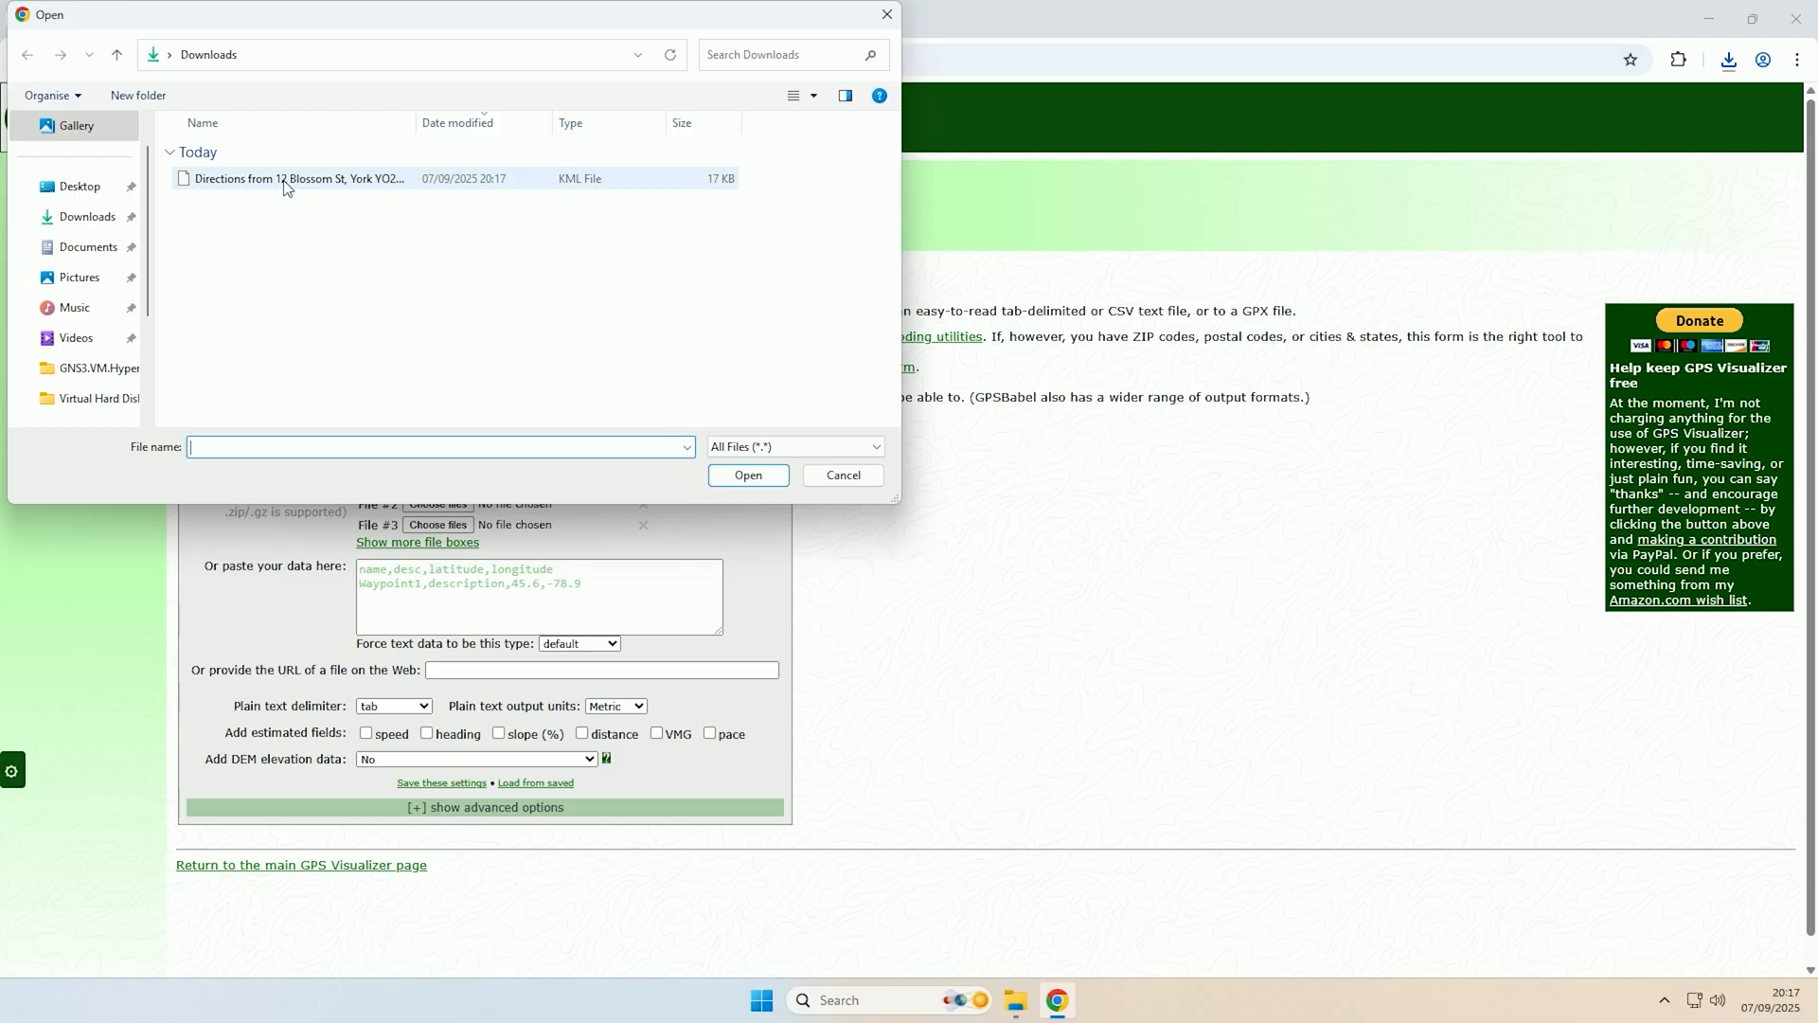
click(748, 474)
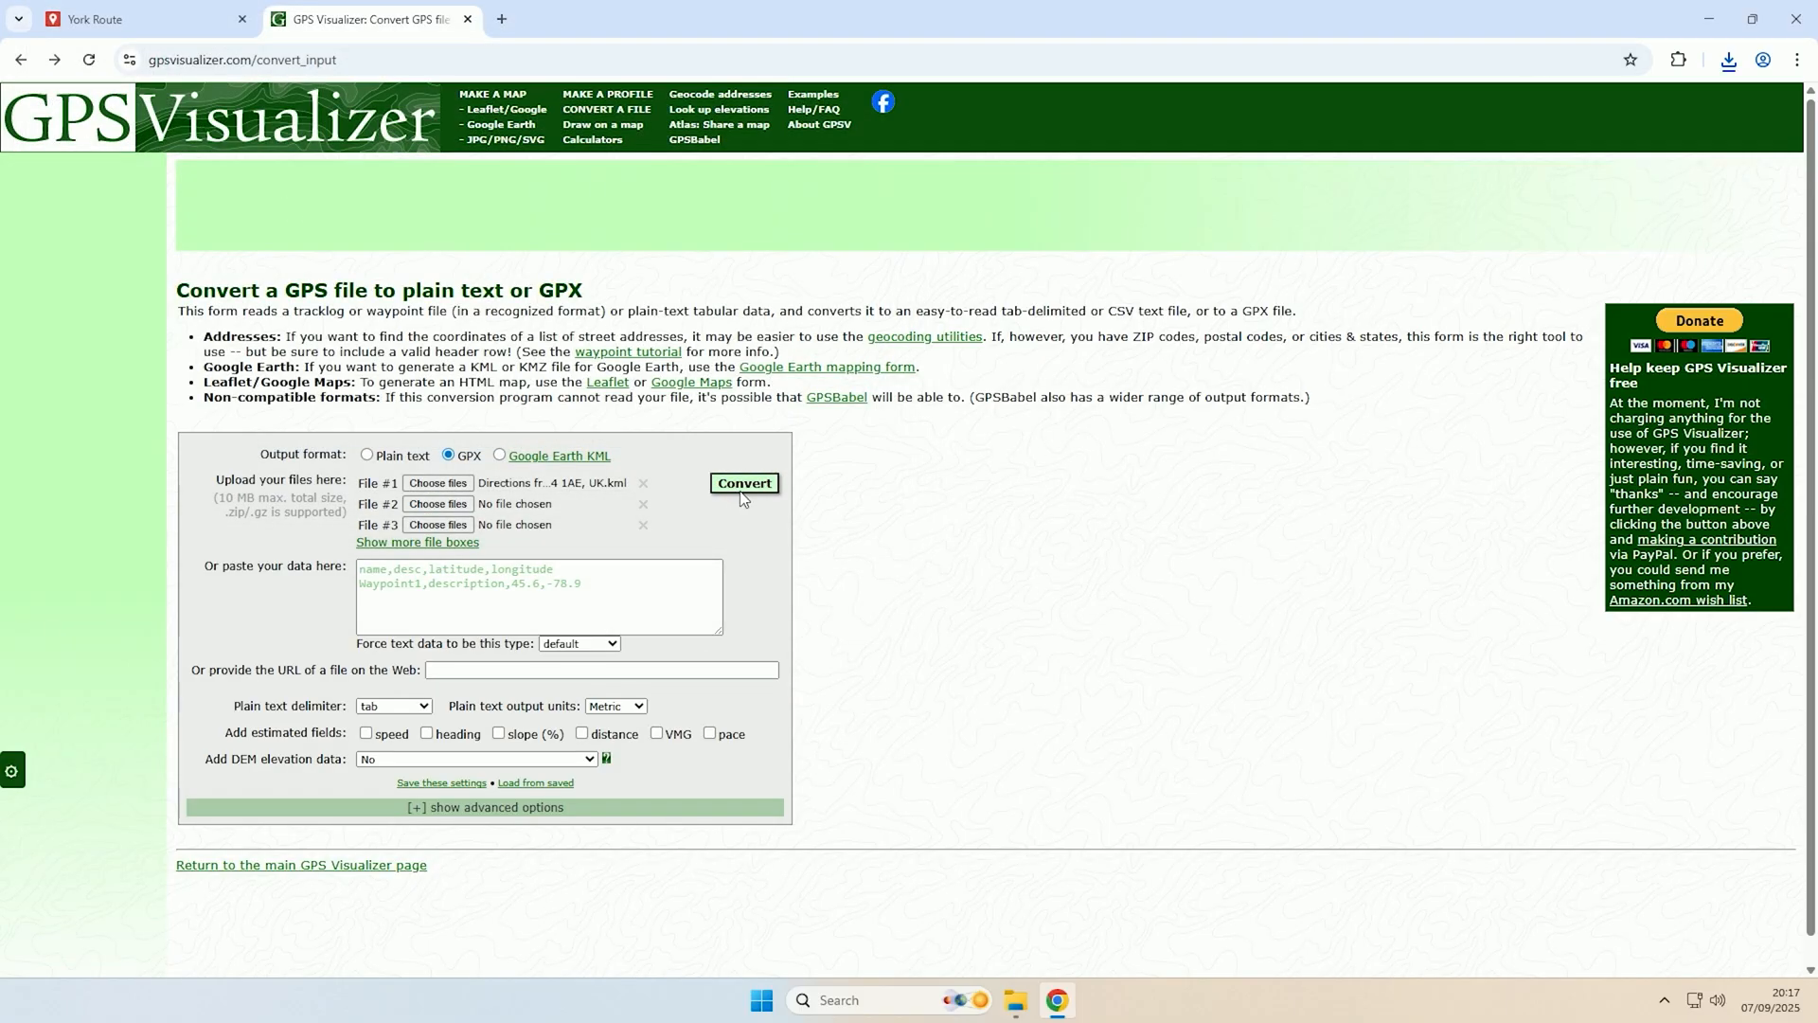
- Convert the route to a .gpx file saved in Downloads, then return to the York Route tab
click(743, 485)
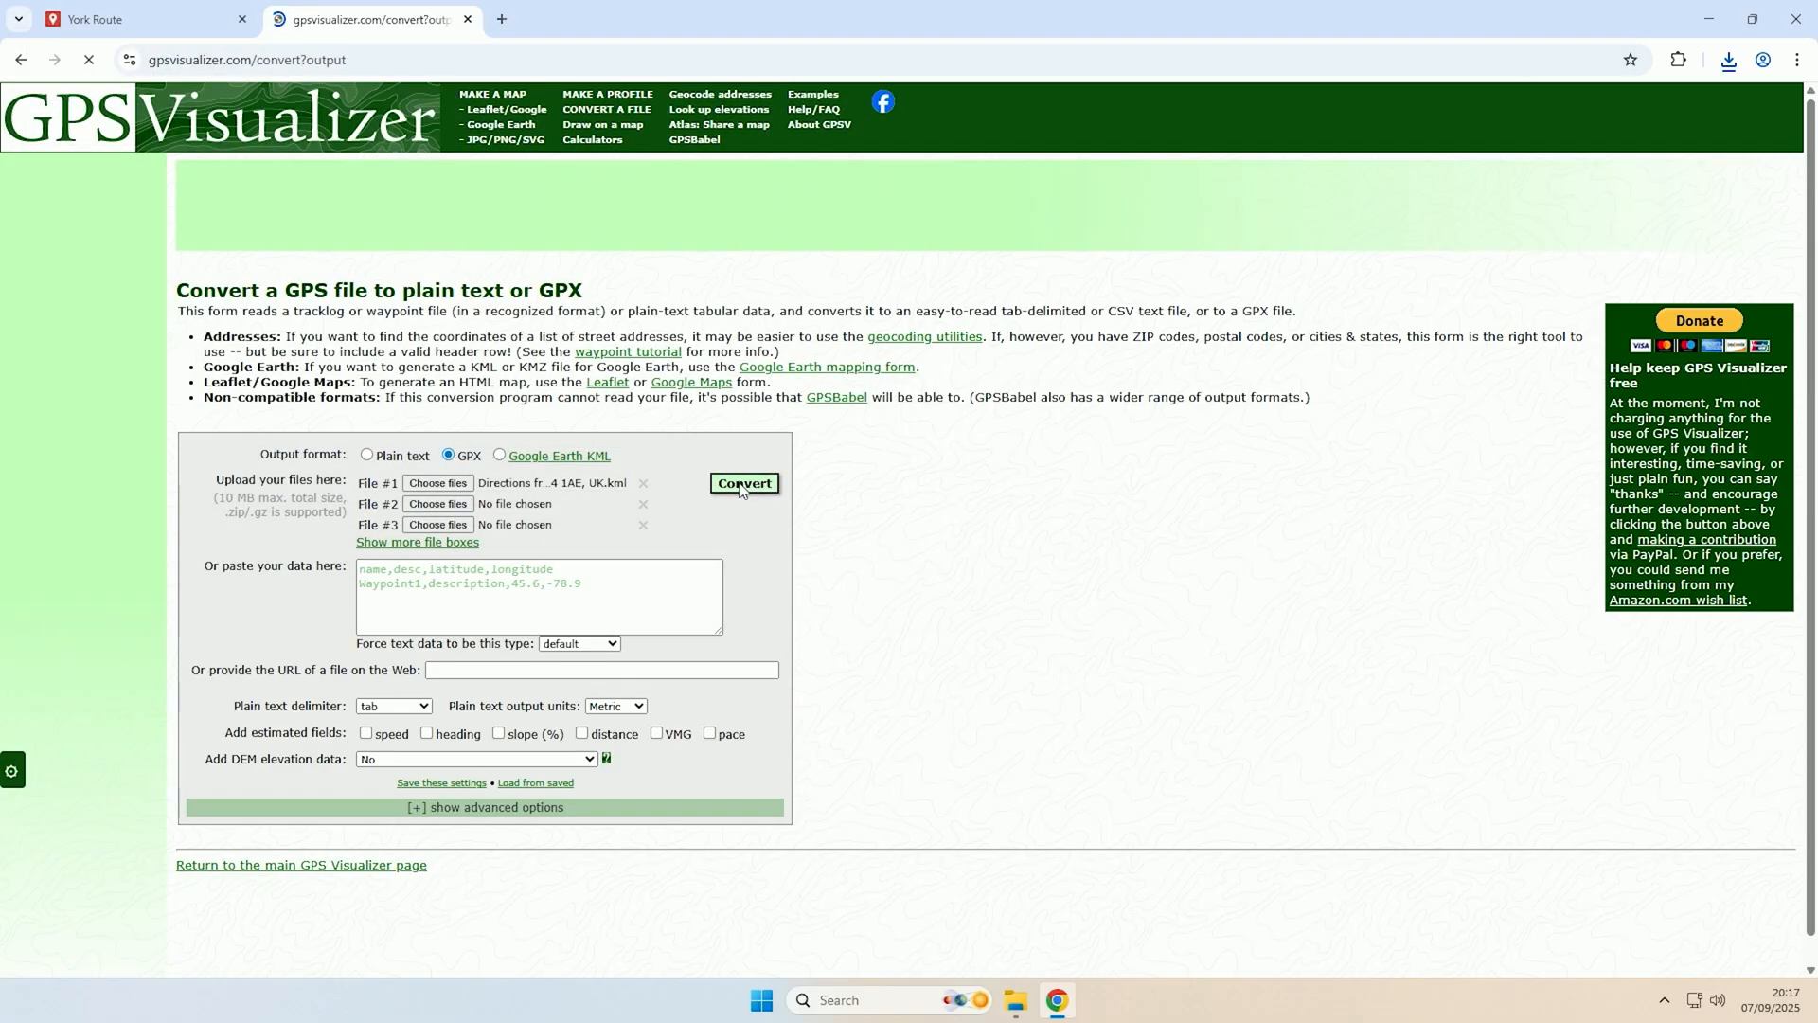
click(743, 483)
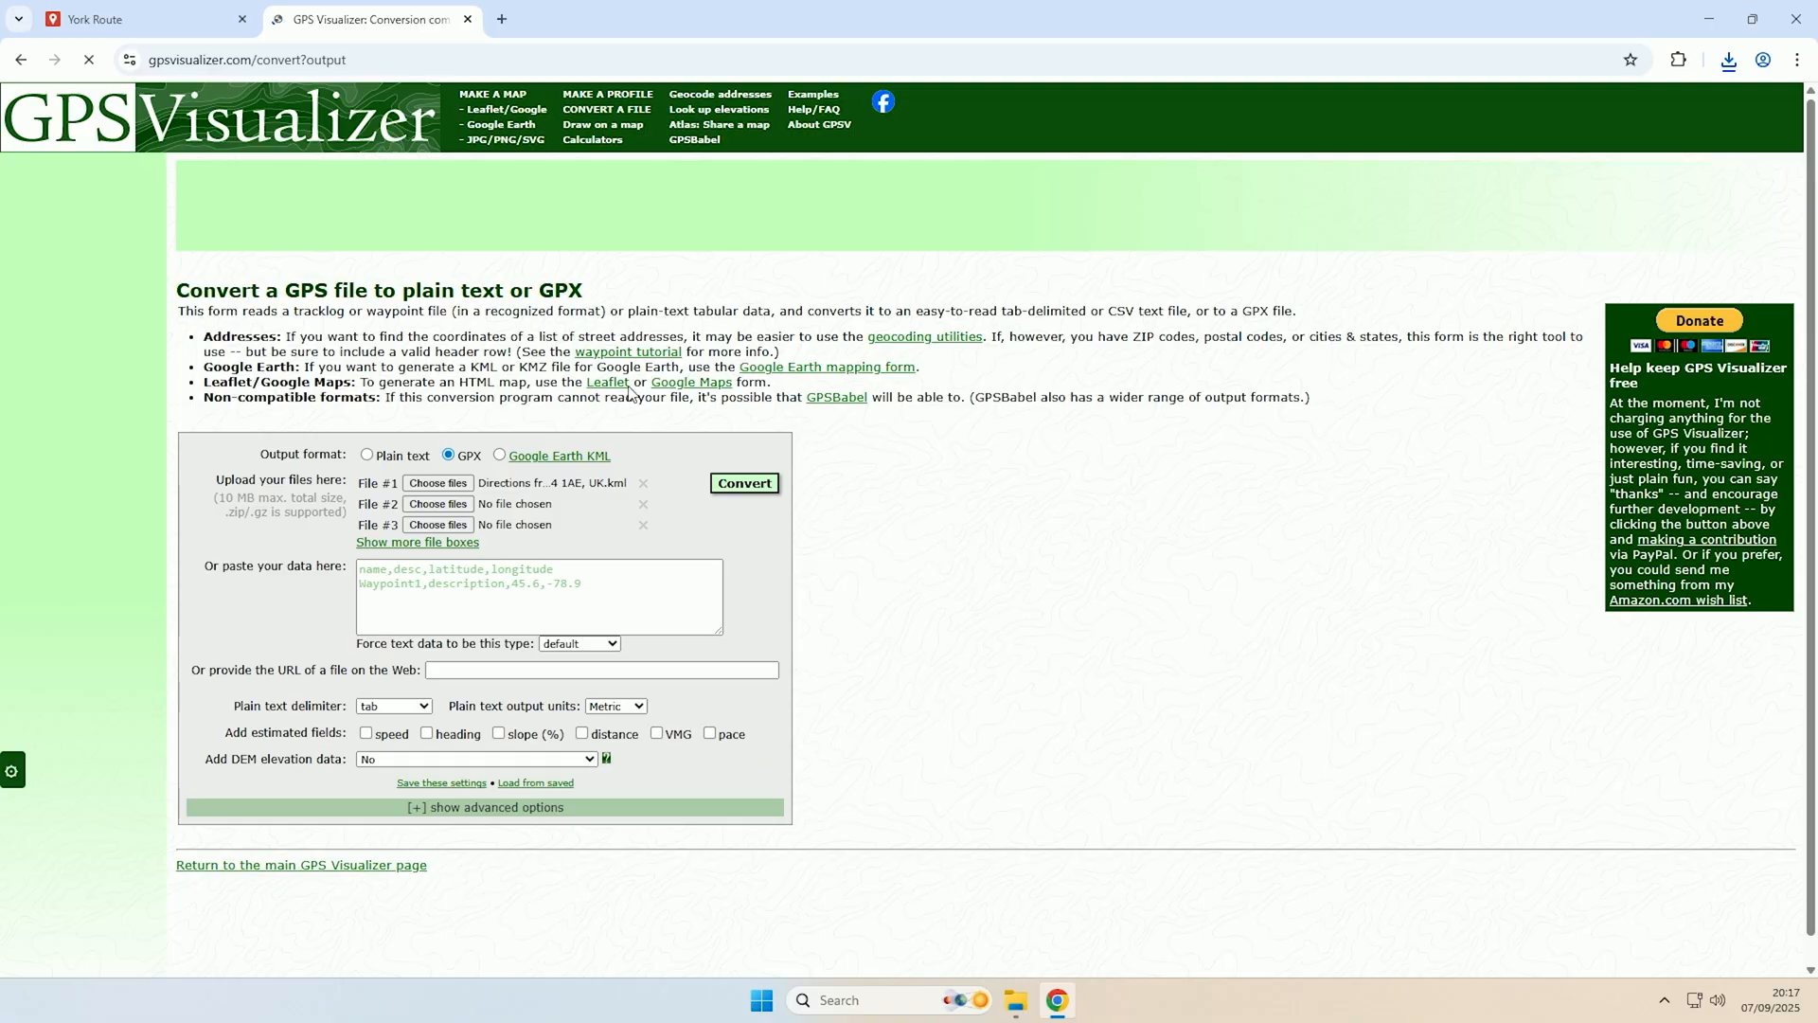
click(744, 487)
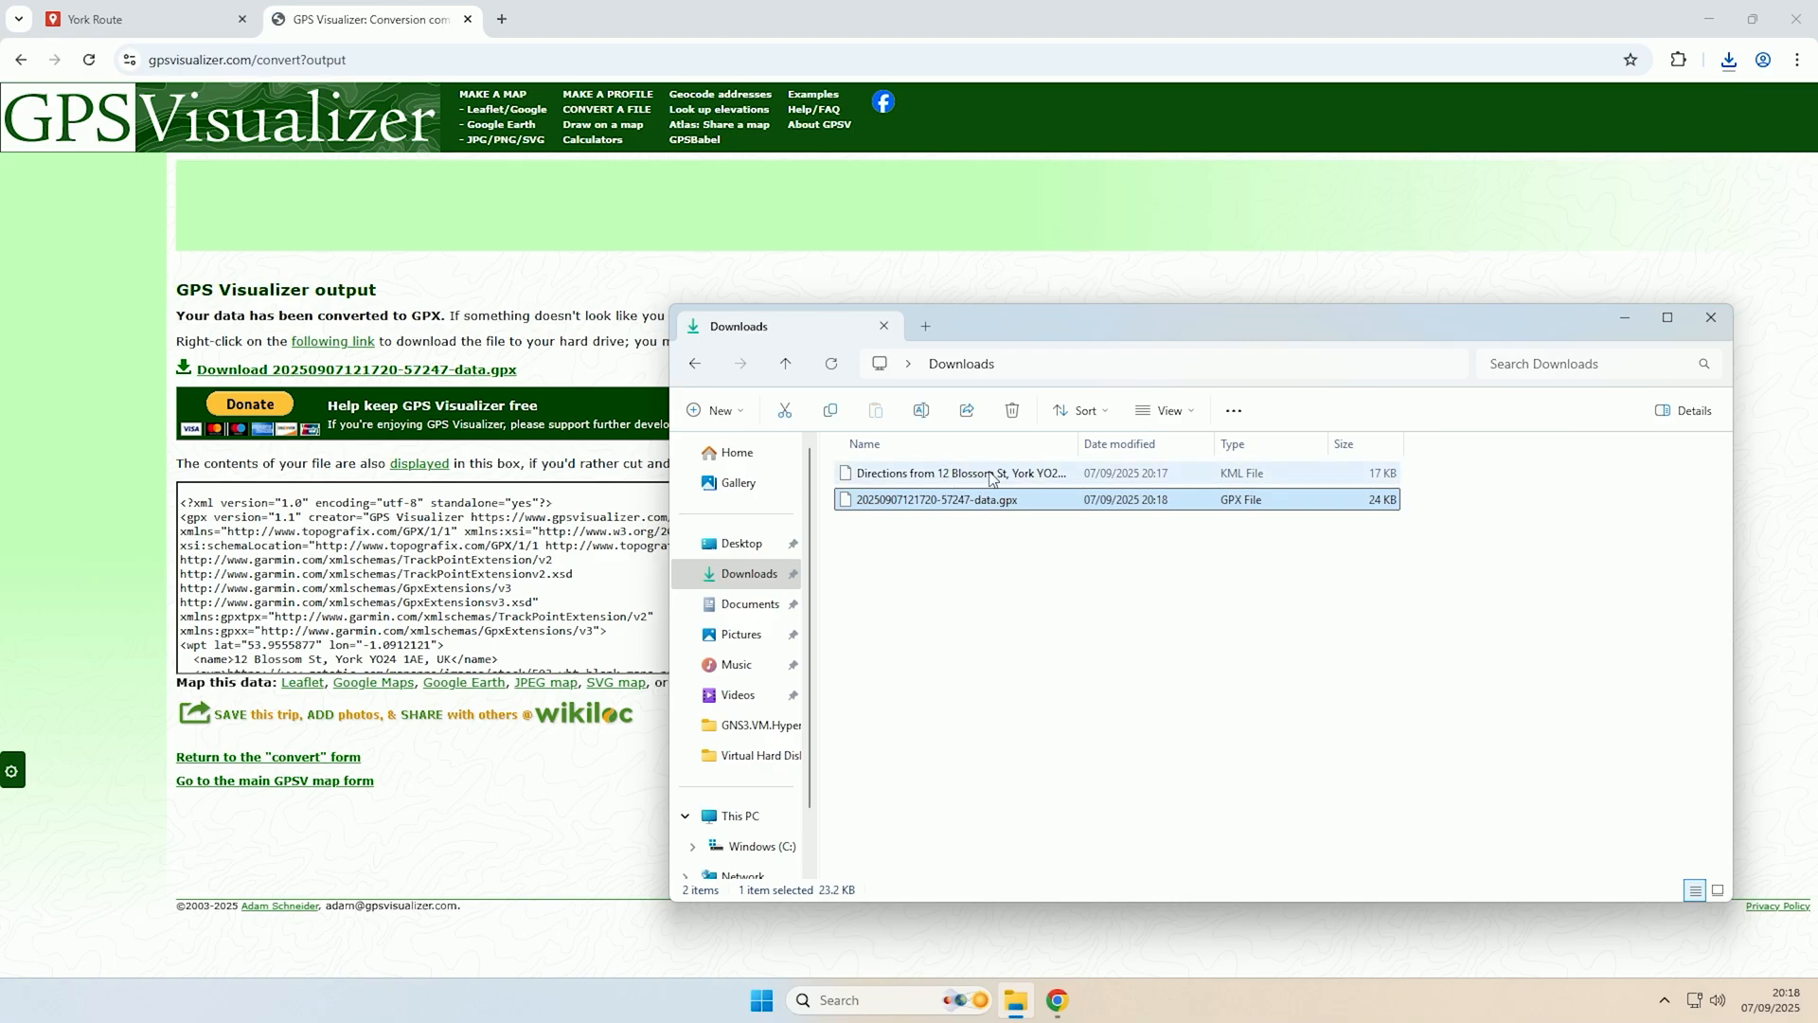
mouse_move(951, 471)
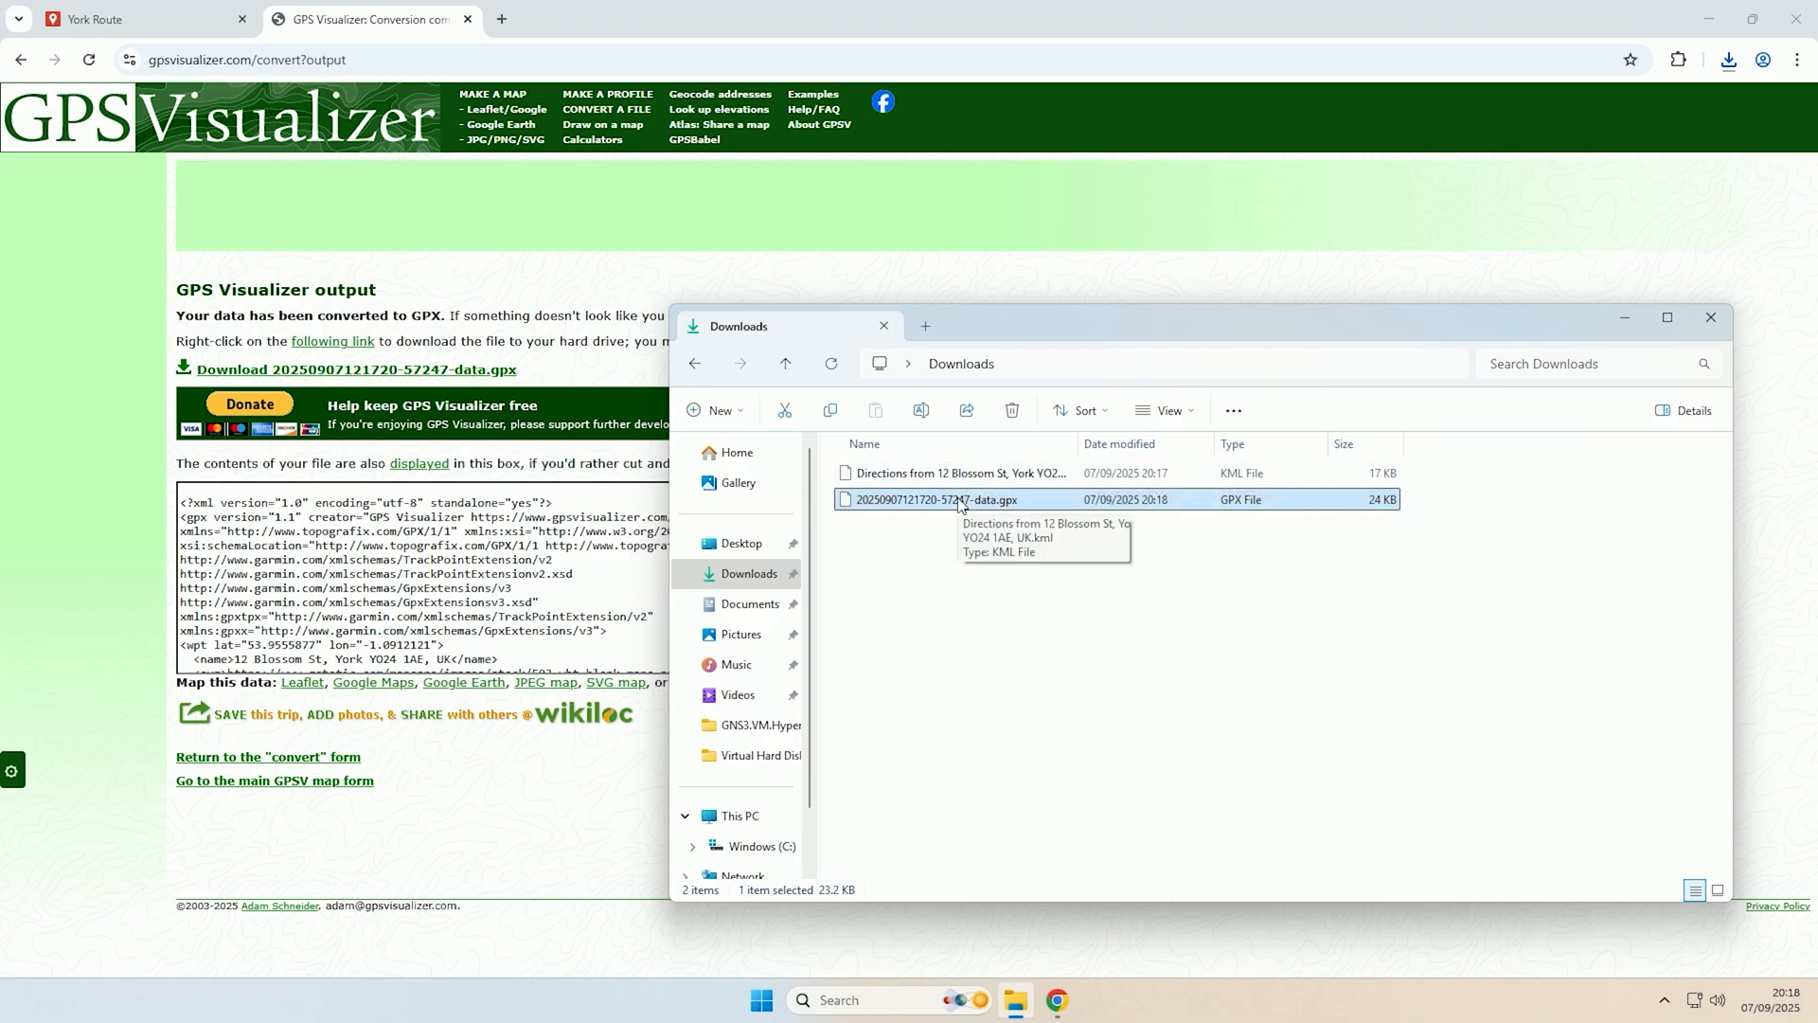
mouse_move(977, 638)
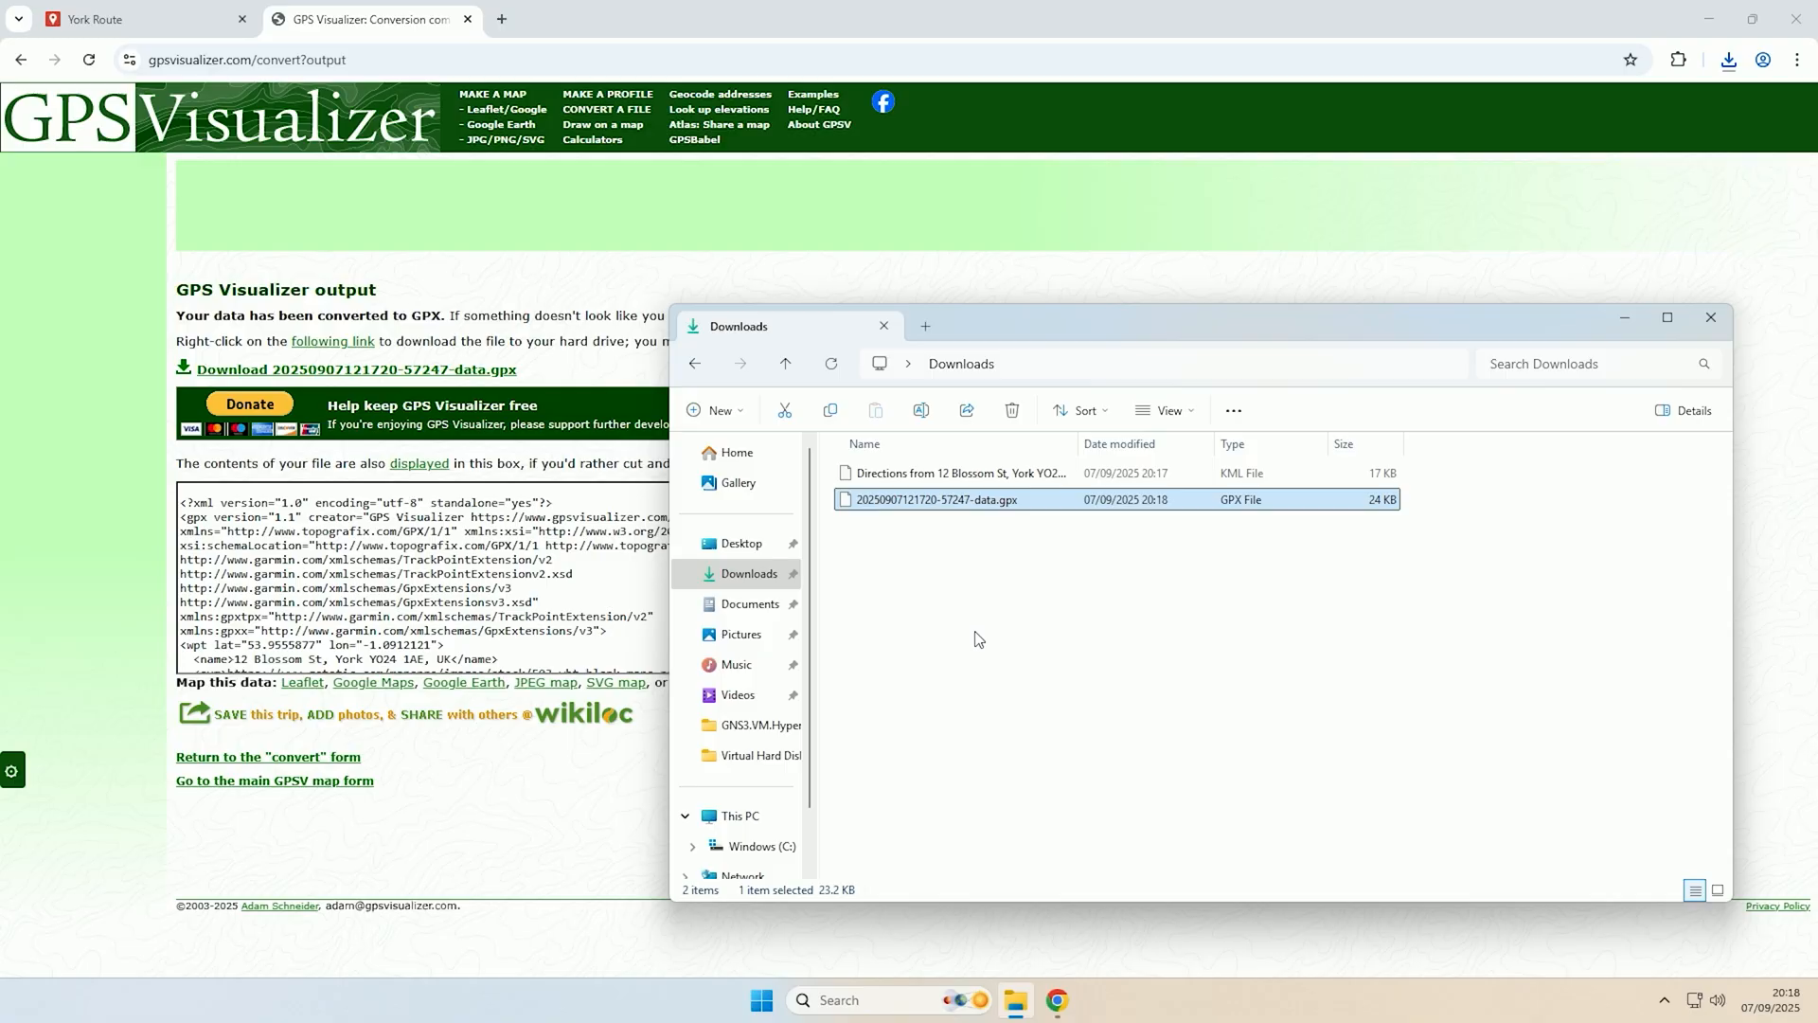
click(139, 19)
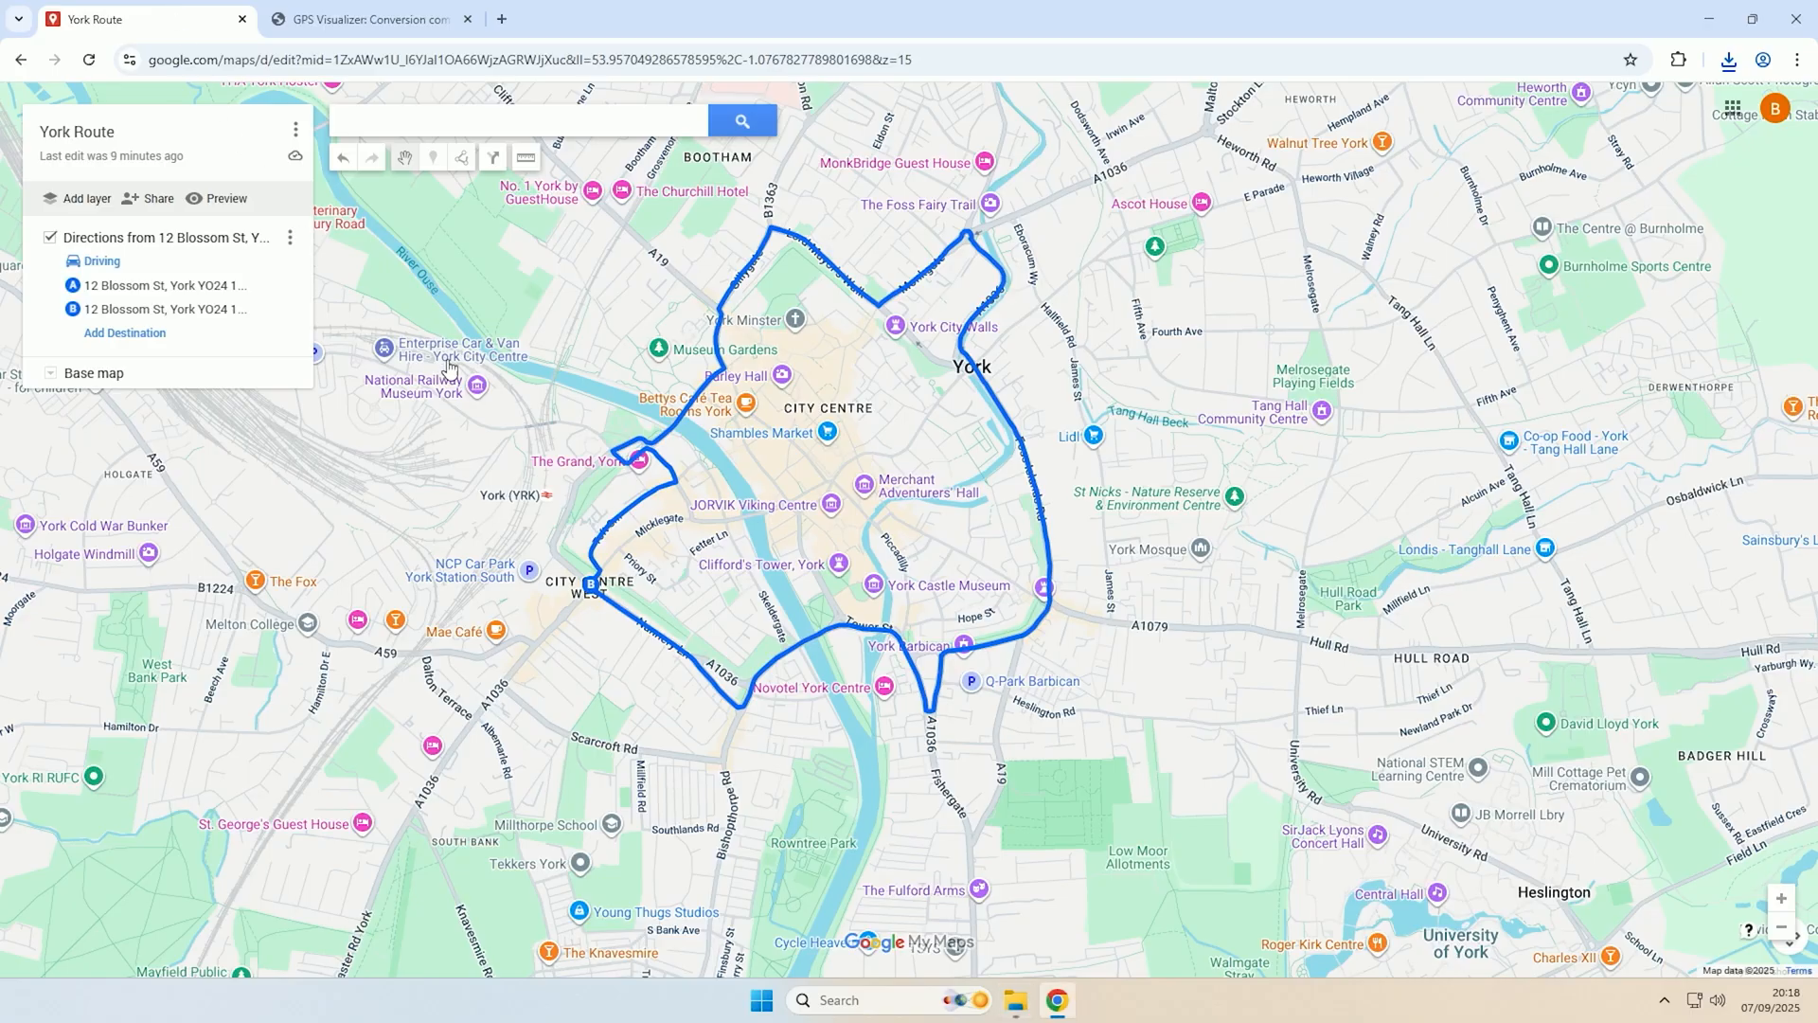